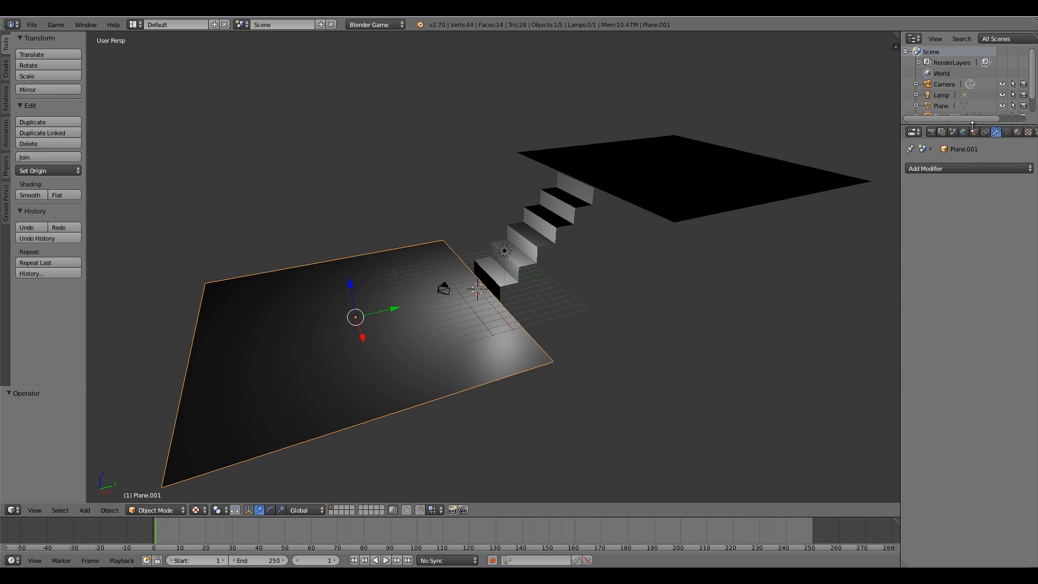
Rename the staircase mesh to 'stairs' and widen the object properties panel.
click(974, 131)
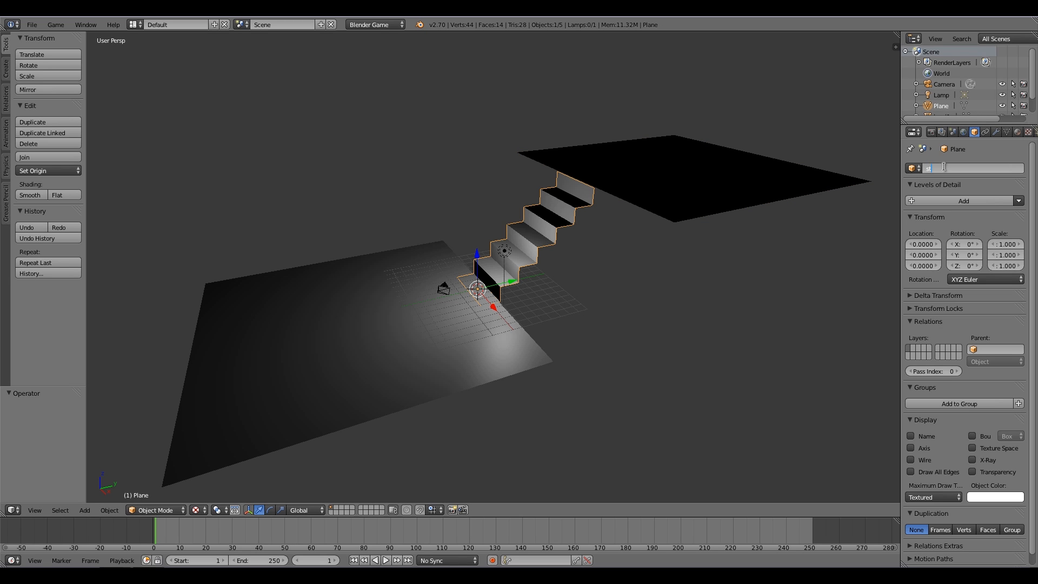
text(stairs)
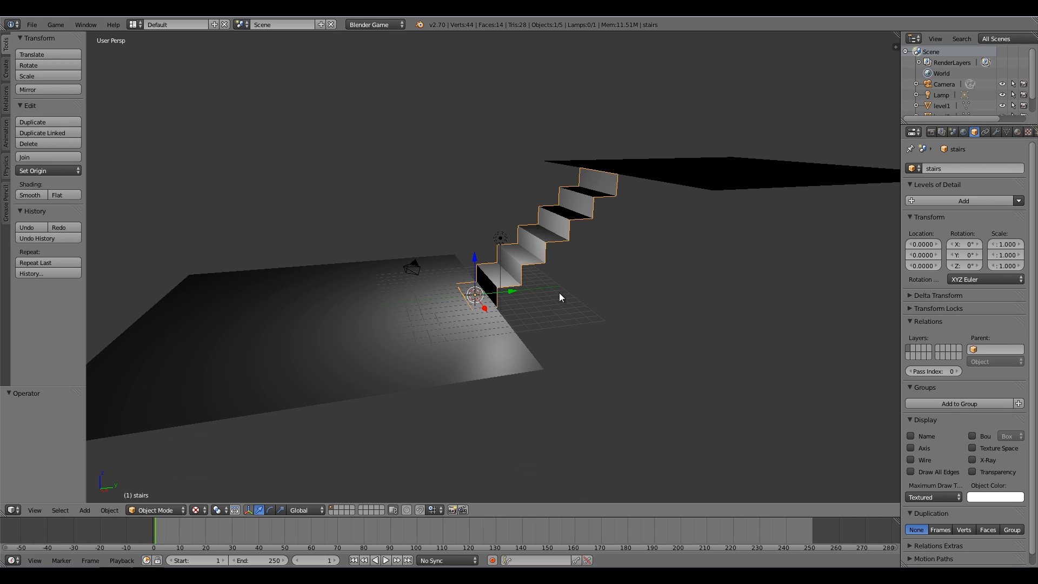
drag(560, 297, 546, 305)
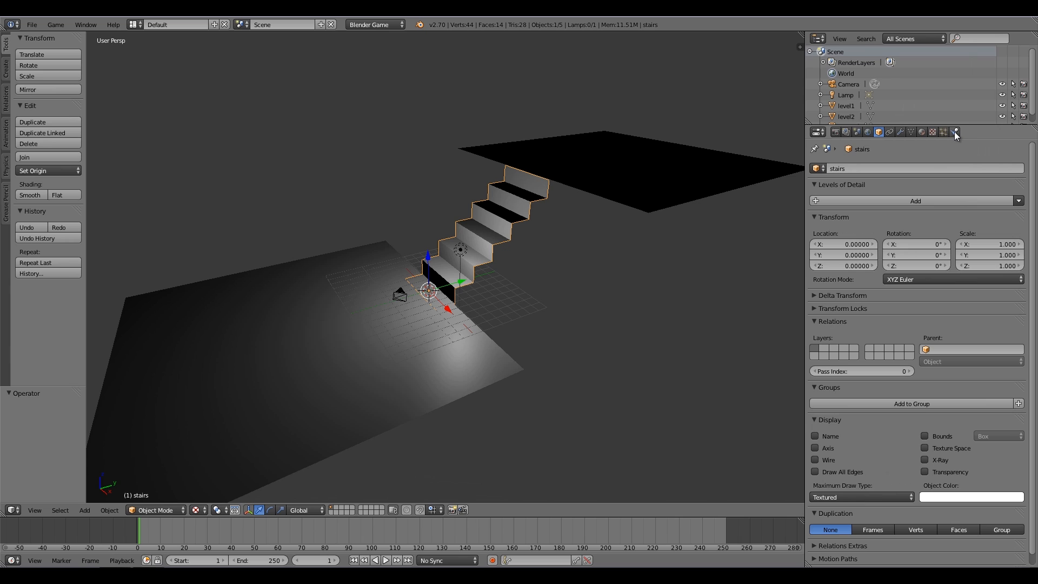
Show the stairs' Physics properties, keeping Physics Type at No Collision.
click(954, 132)
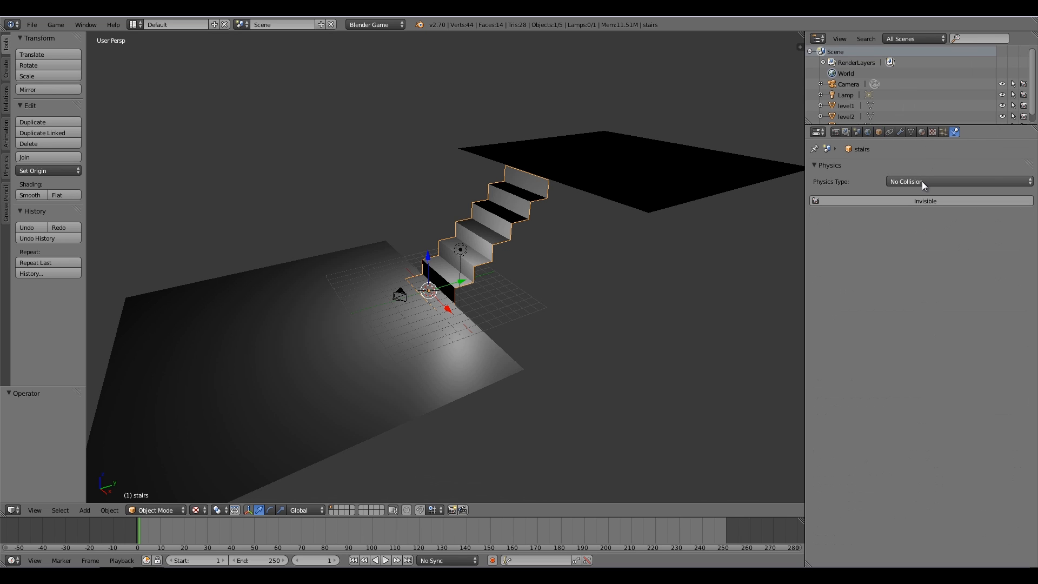
mouse_move(861, 192)
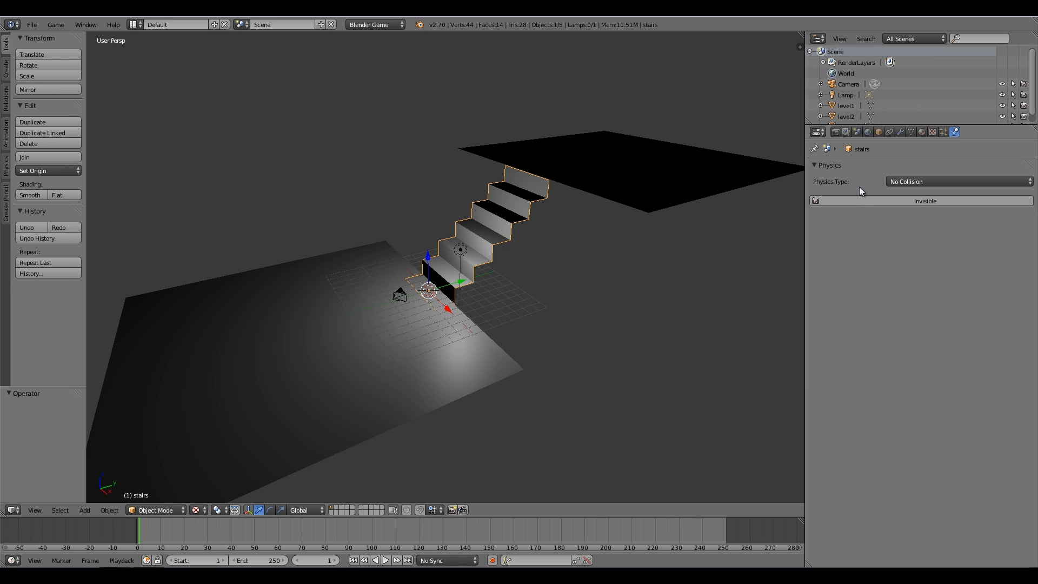
click(956, 181)
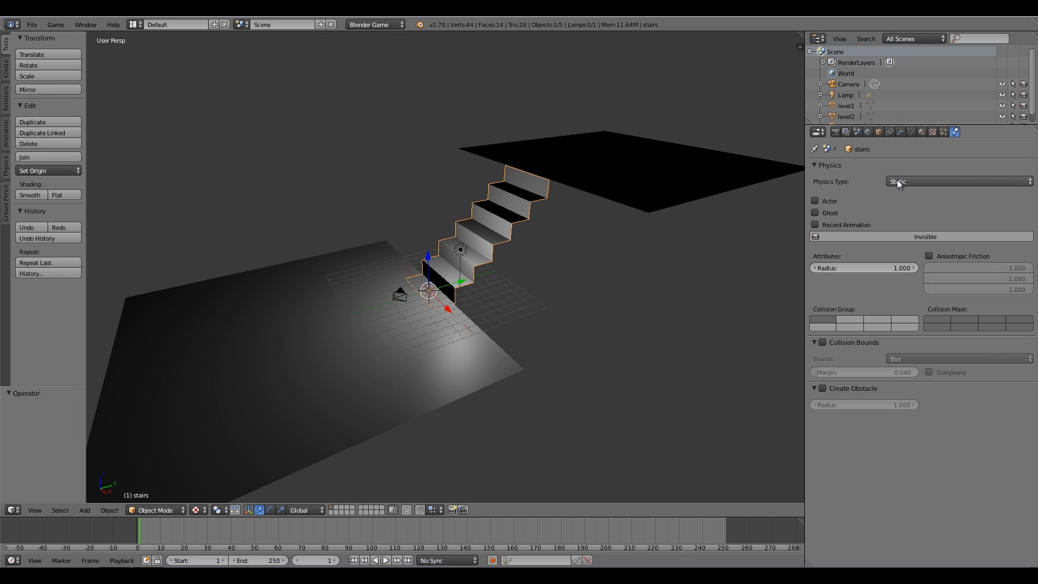
click(956, 181)
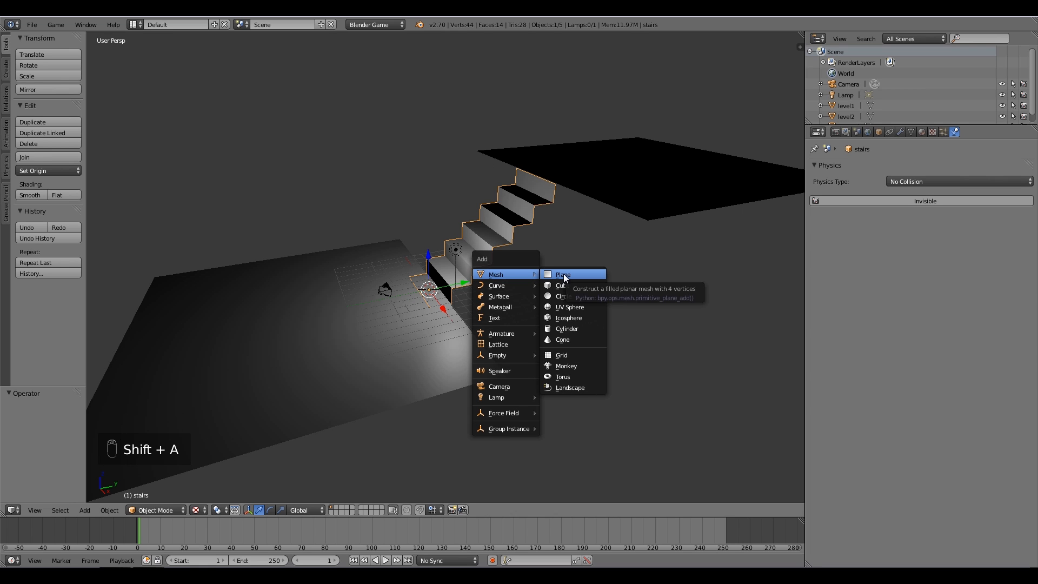
Add a raised plane tilted about 46° and name it 'collision stairs'.
click(562, 275)
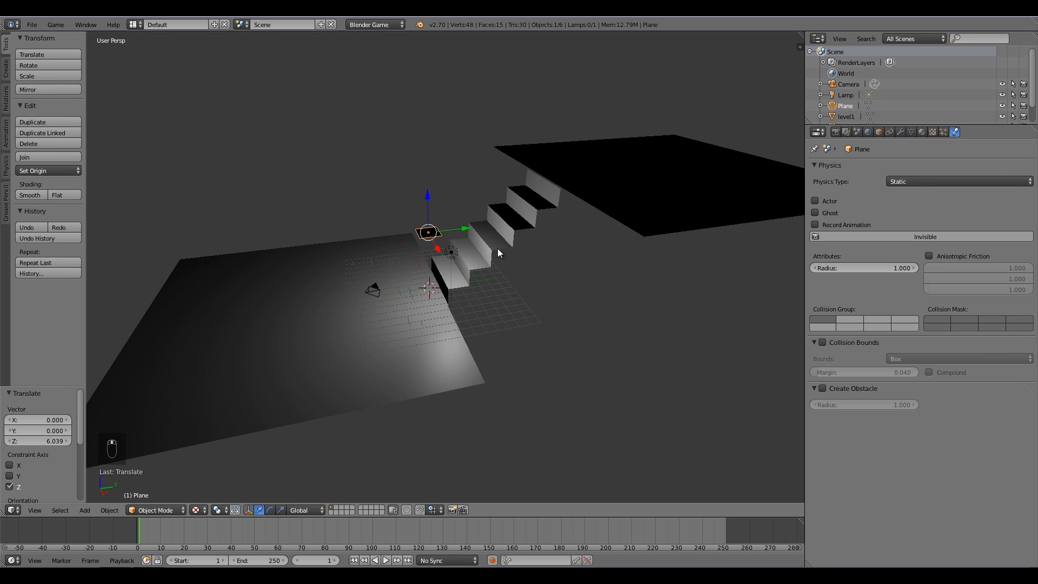
mouse_move(571, 278)
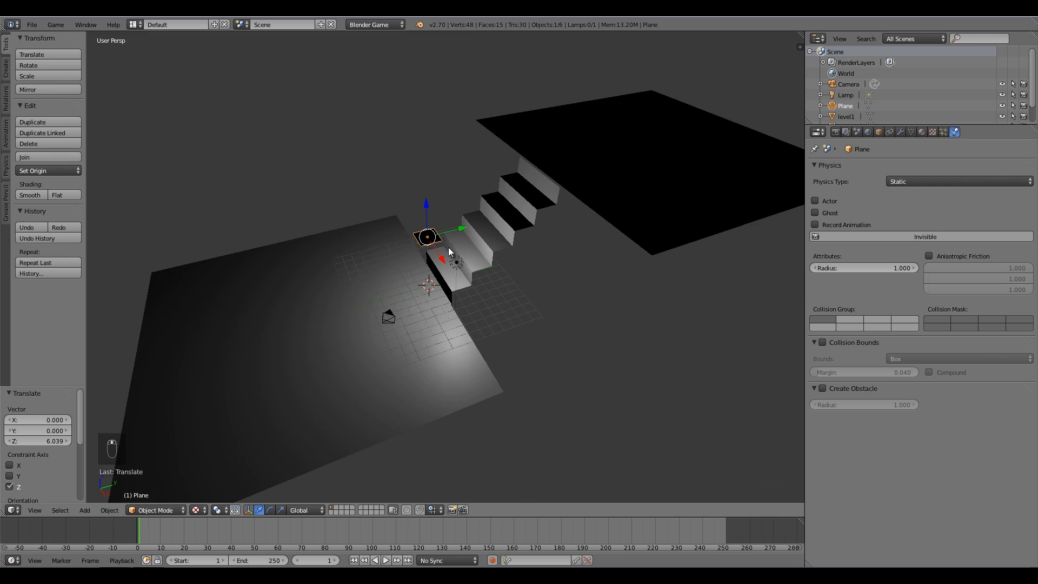
click(878, 132)
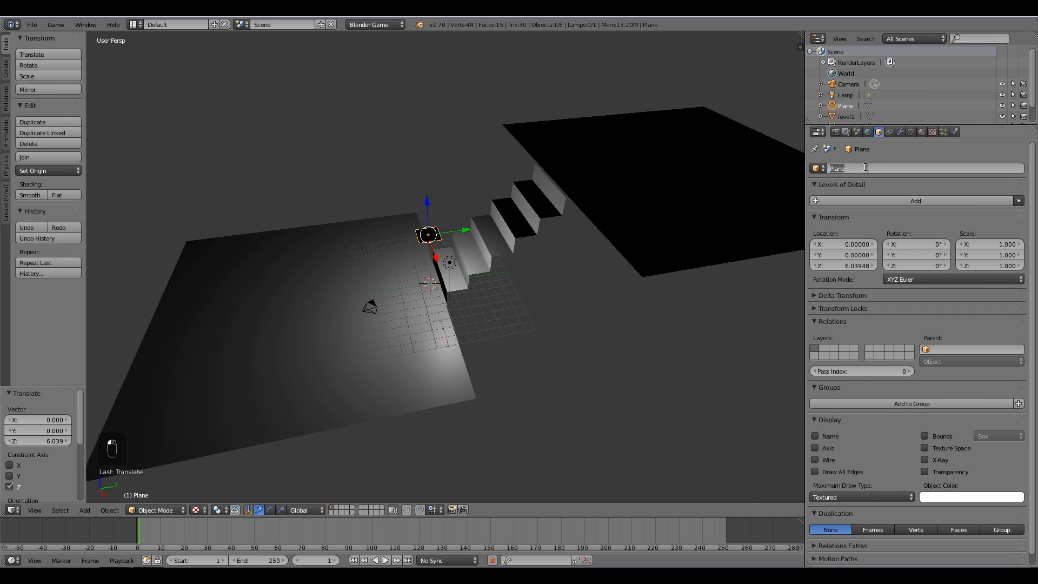
text(collision stairs)
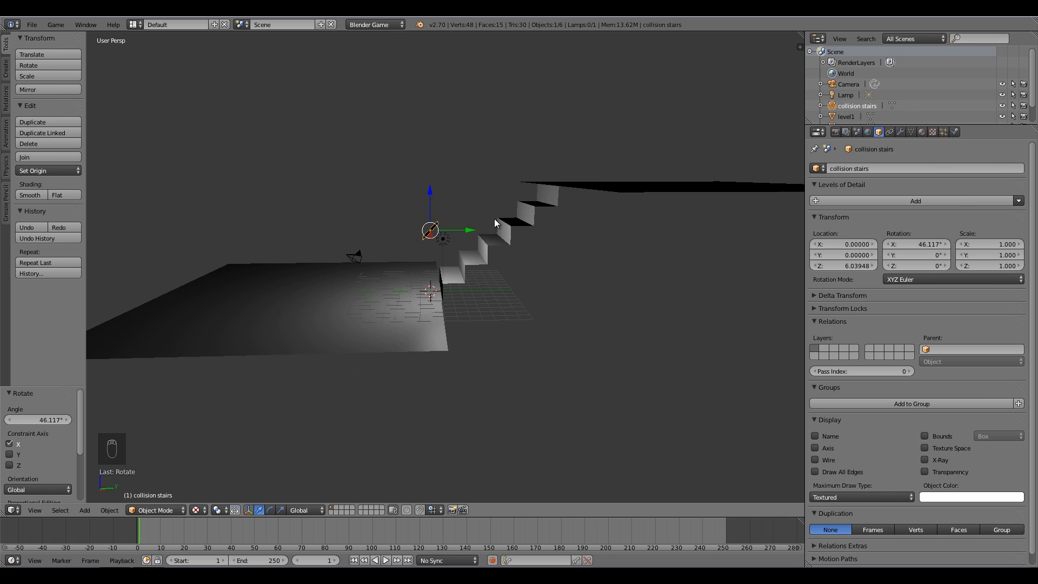
From the Right Ortho side view, lengthen the collision plane to span the staircase.
key(3)
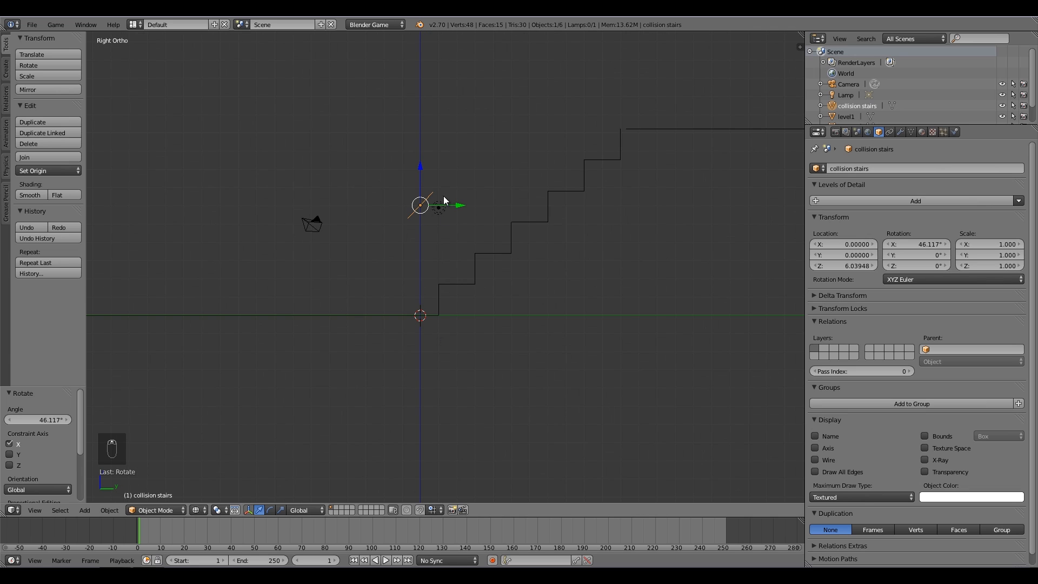
key(s)
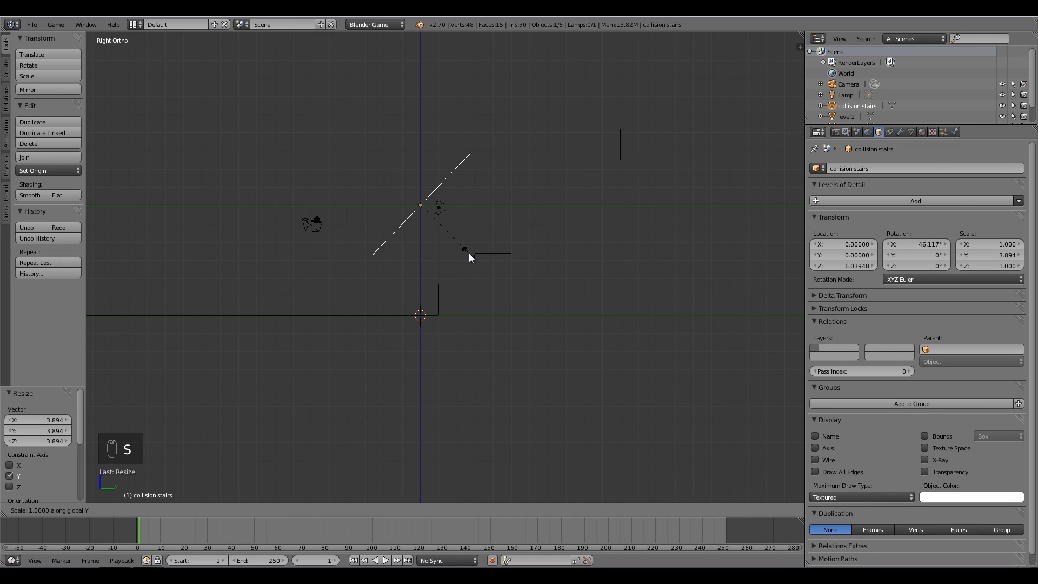
drag(468, 259, 541, 334)
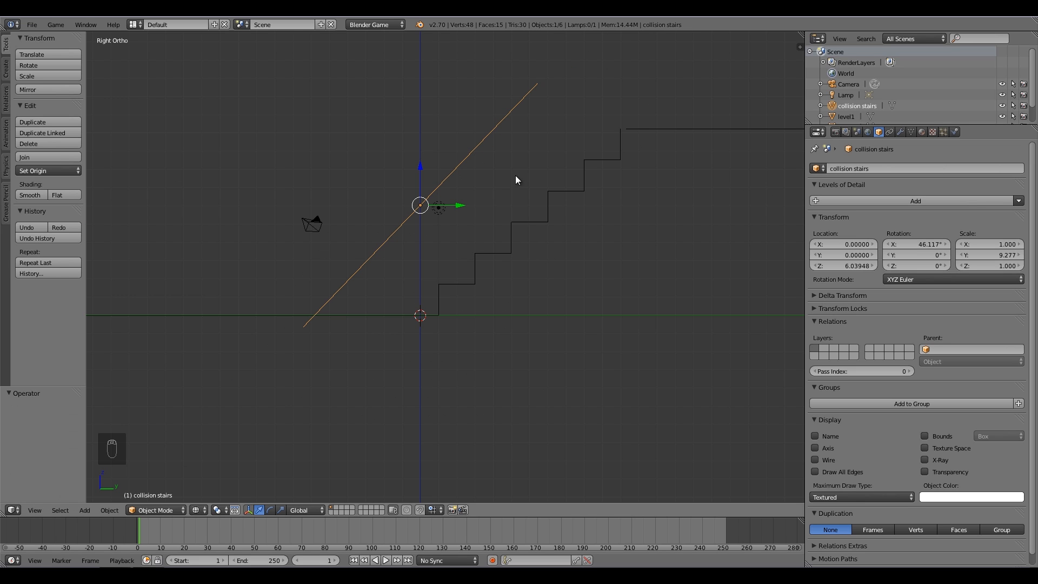
Move the ramp onto the steps, re-angle it to about 42°, and align its top with level2.
key(g)
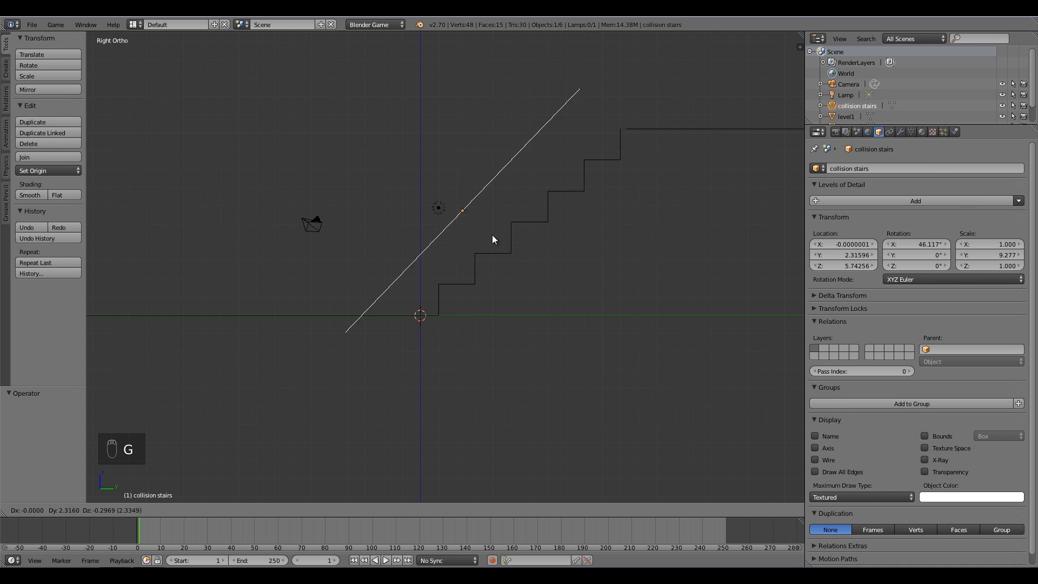
drag(493, 239, 560, 257)
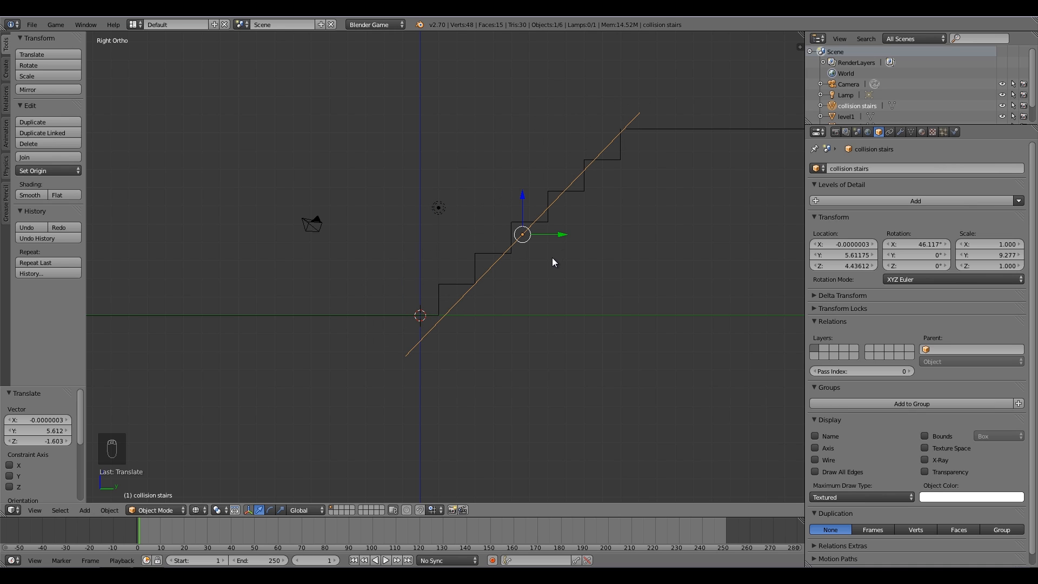
key(s)
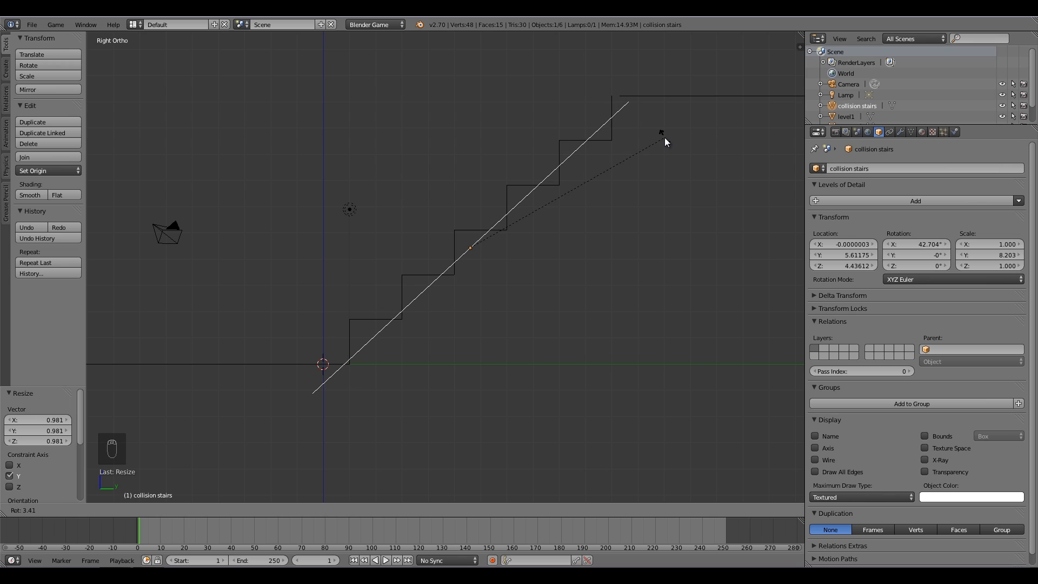
mouse_move(642, 156)
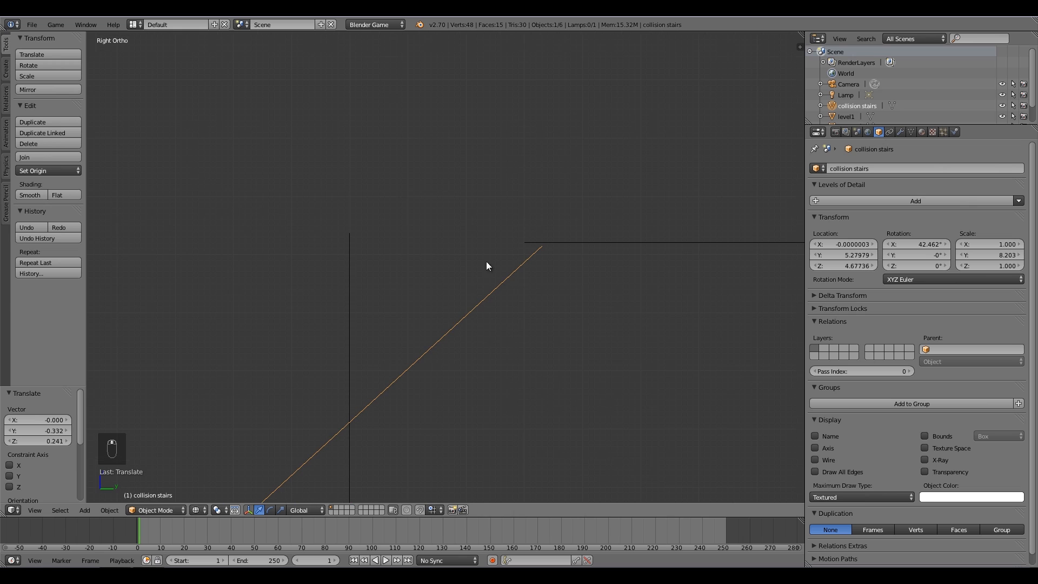
key(g)
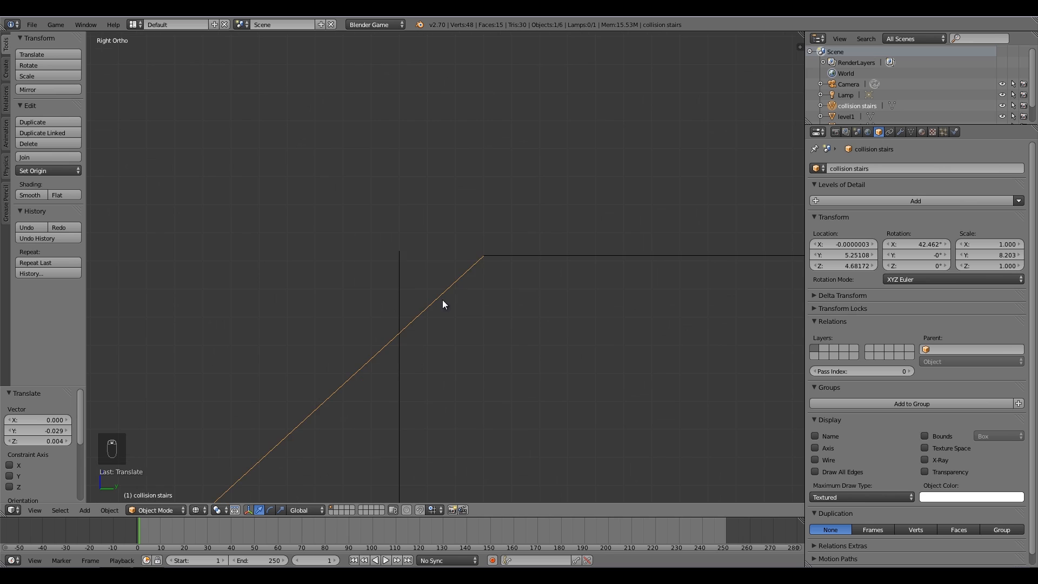
drag(444, 304, 430, 424)
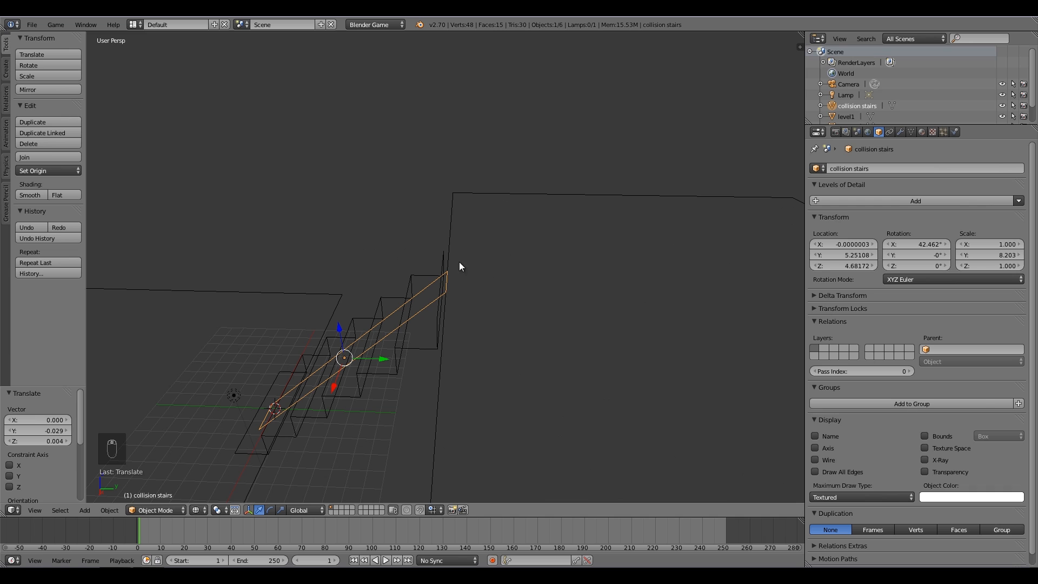
click(195, 510)
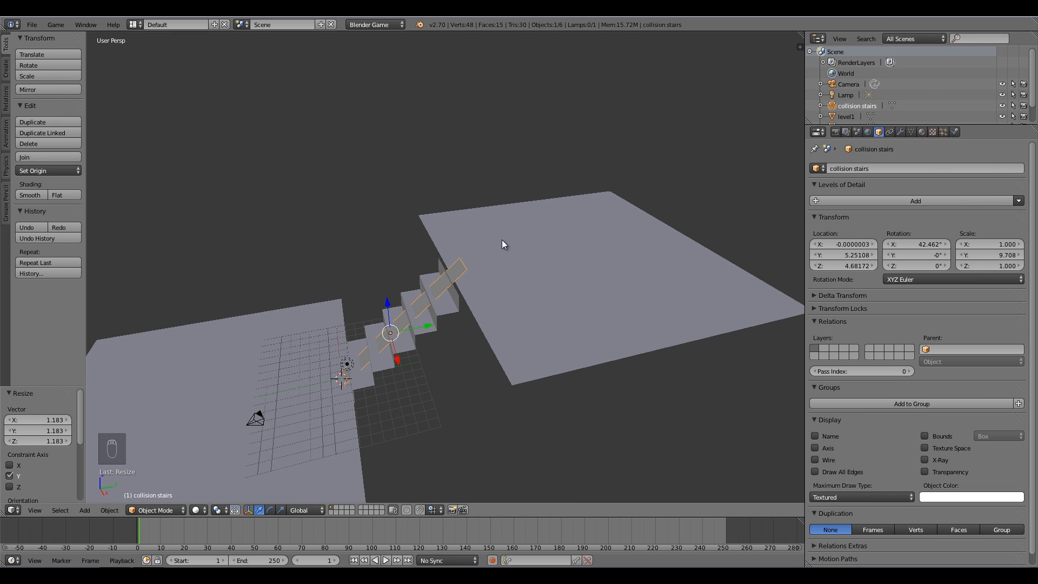
mouse_move(599, 254)
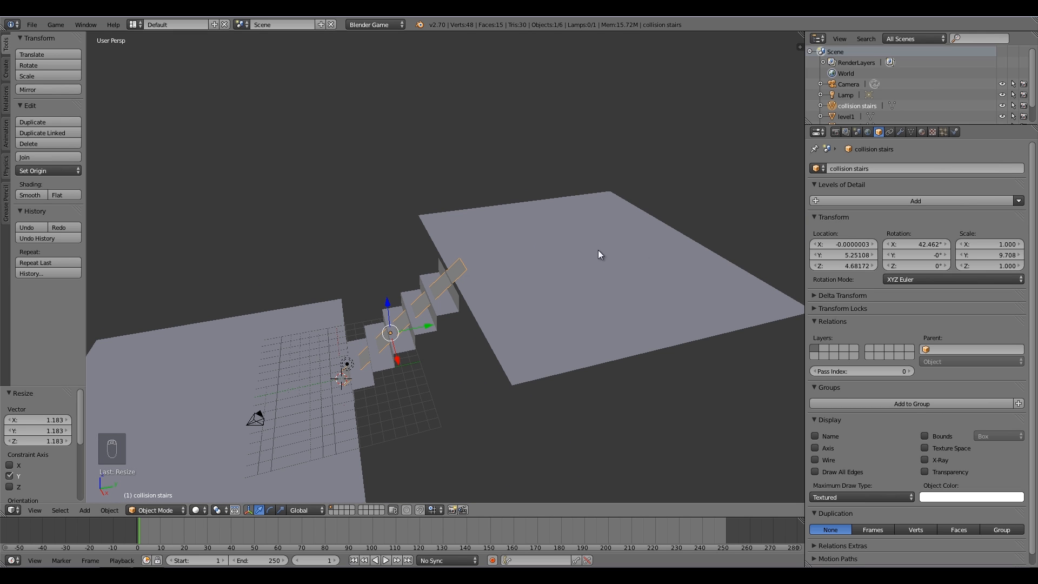
mouse_move(474, 269)
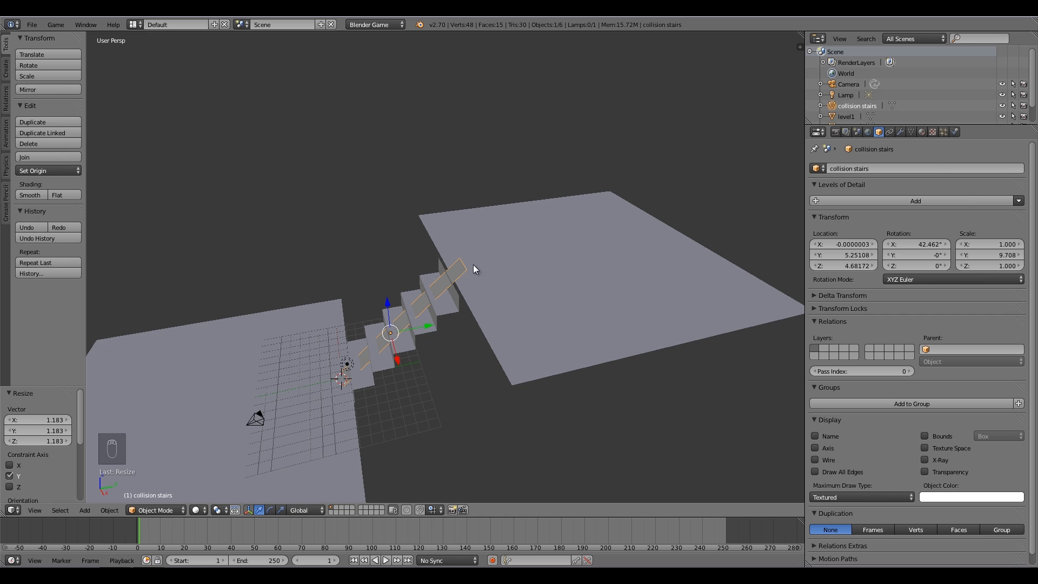
mouse_move(463, 278)
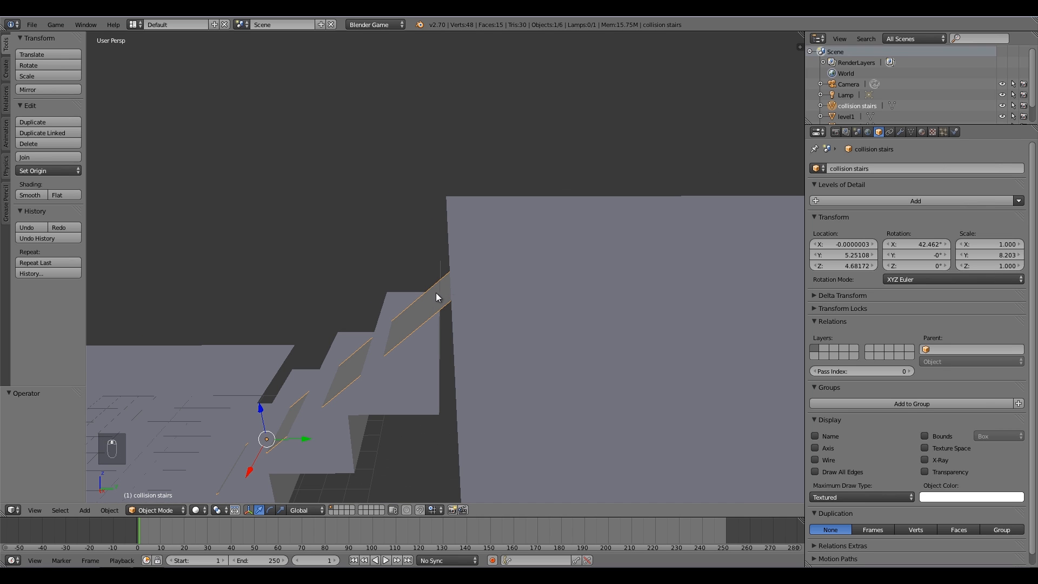
mouse_move(368, 338)
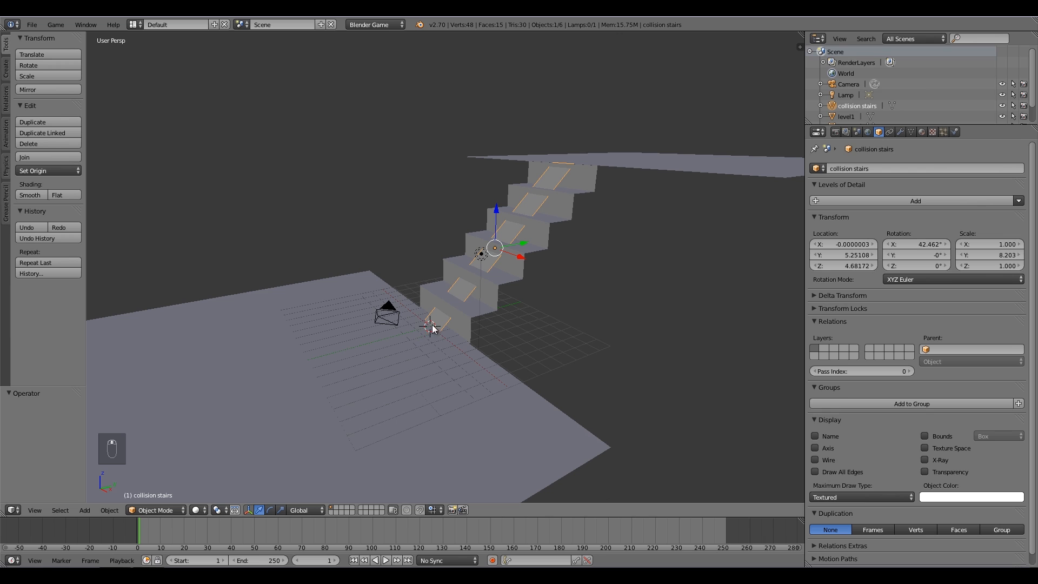
mouse_move(480, 369)
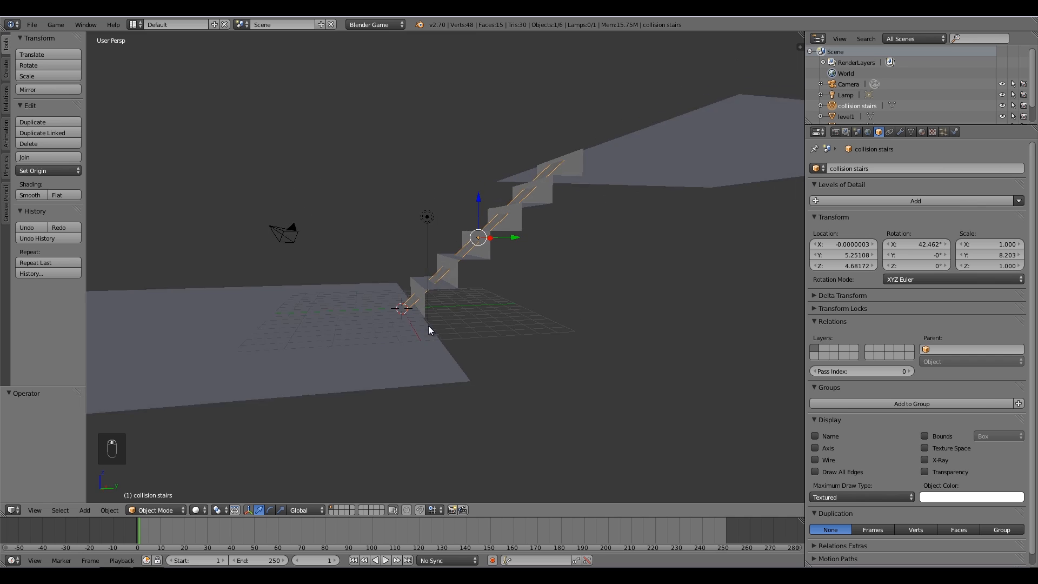
Scale the collision stairs ramp along X to cover the staircase's full width.
key(s)
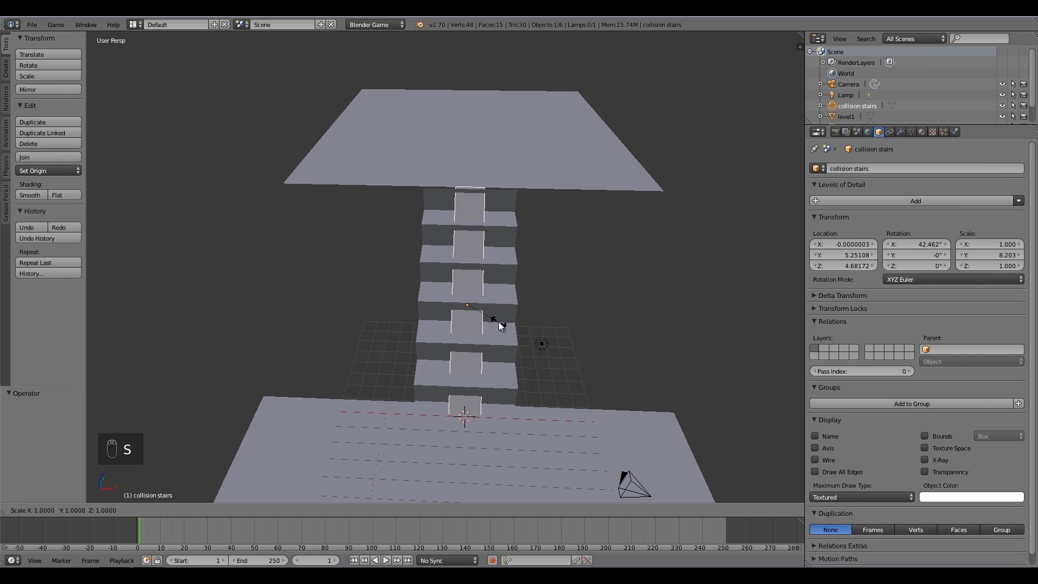
drag(496, 325, 571, 351)
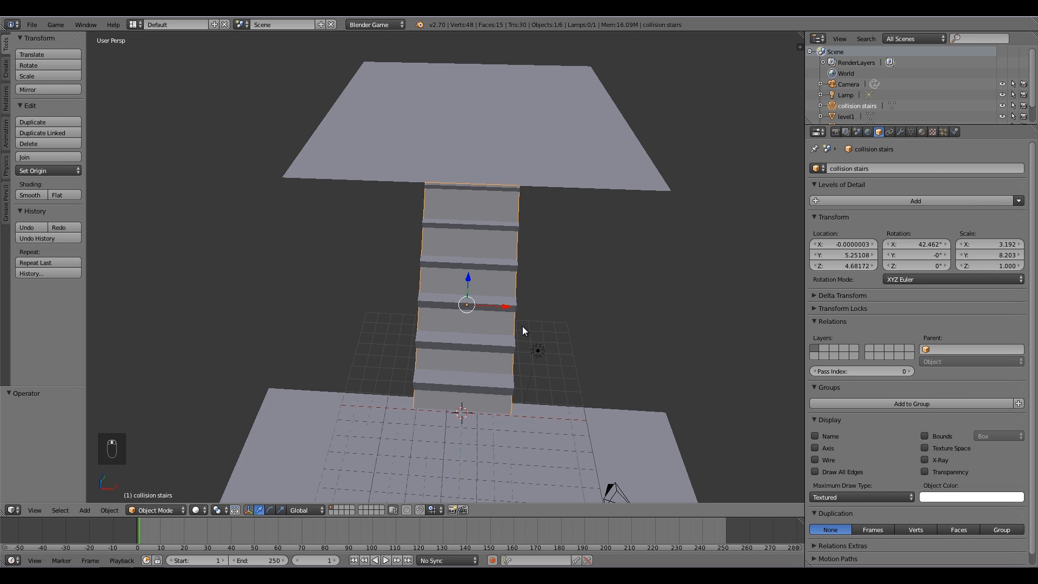
key(s)
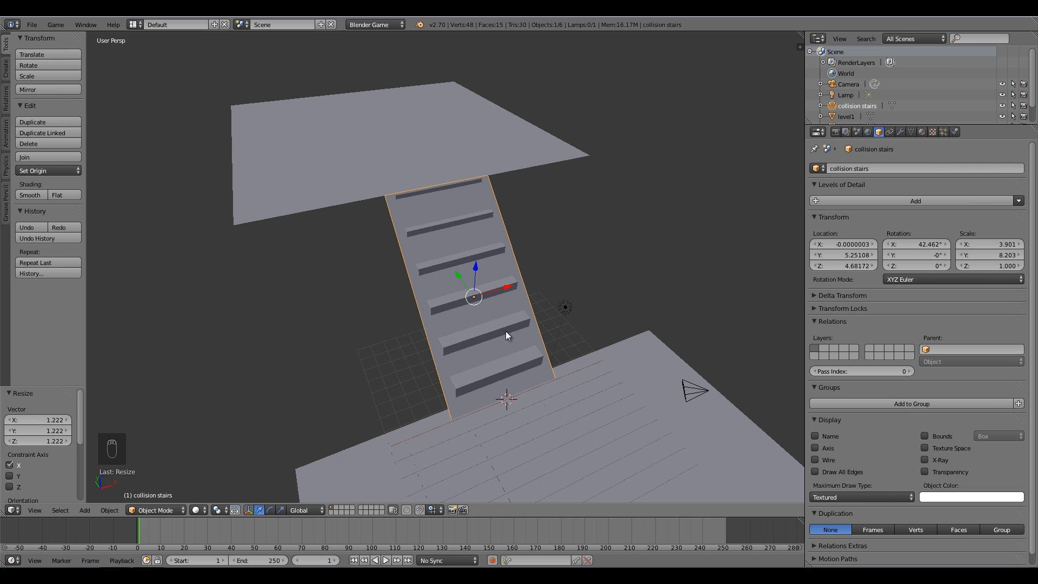
mouse_move(510, 260)
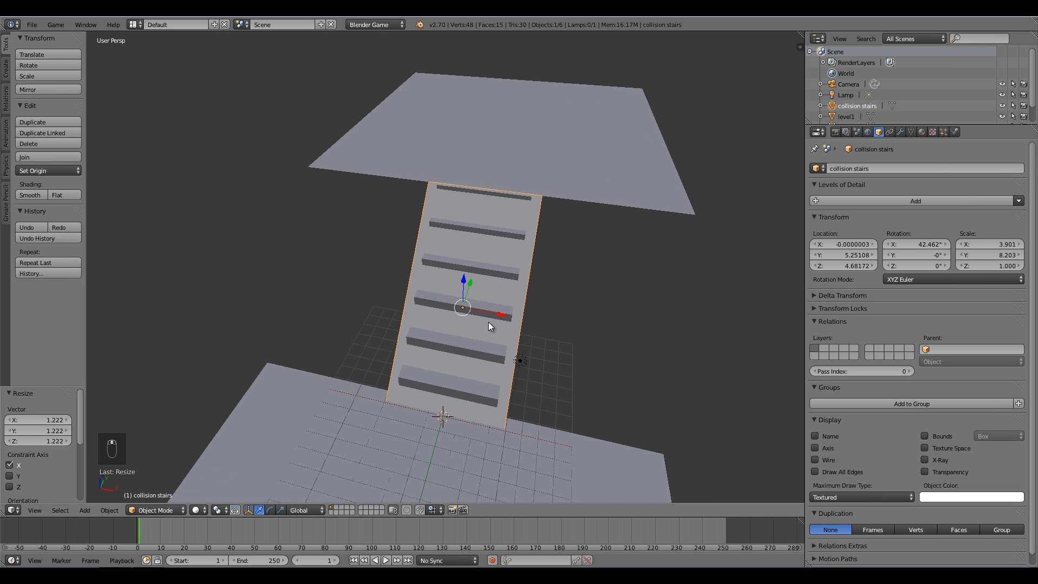
mouse_move(493, 328)
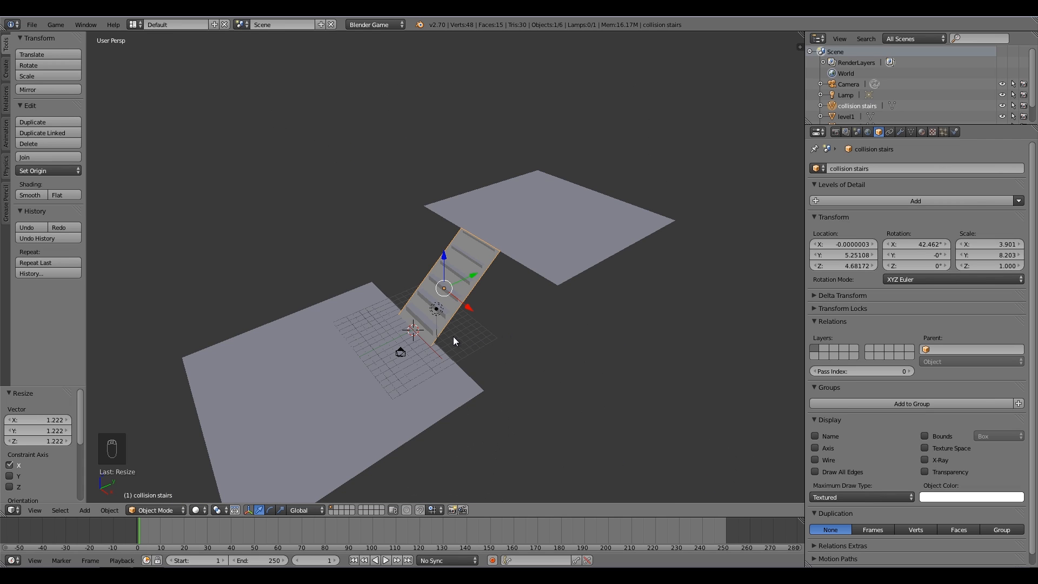
key(shift+a)
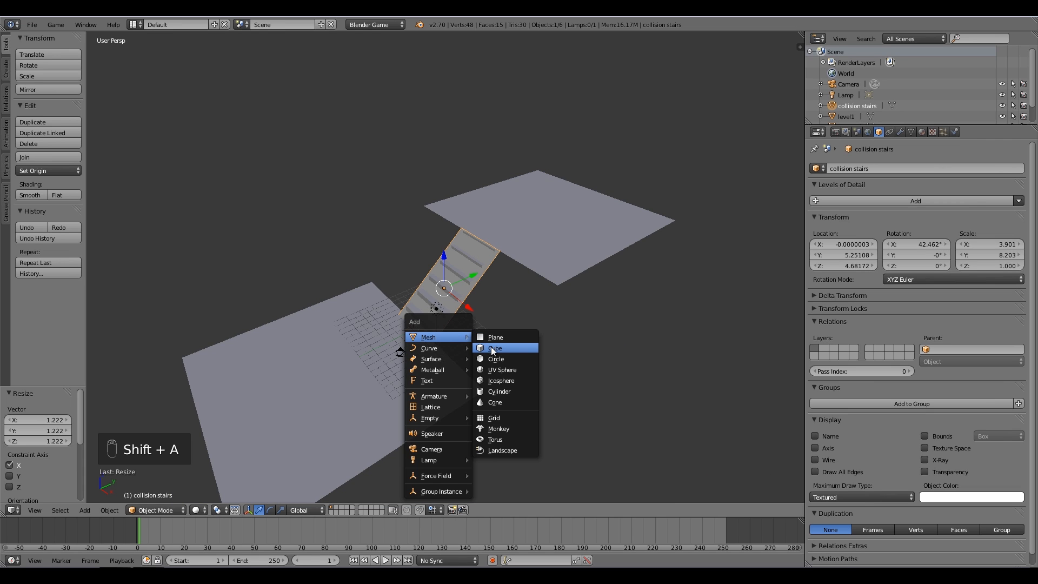
Add a cube raised above the lower floor and rename it 'Player'.
click(495, 348)
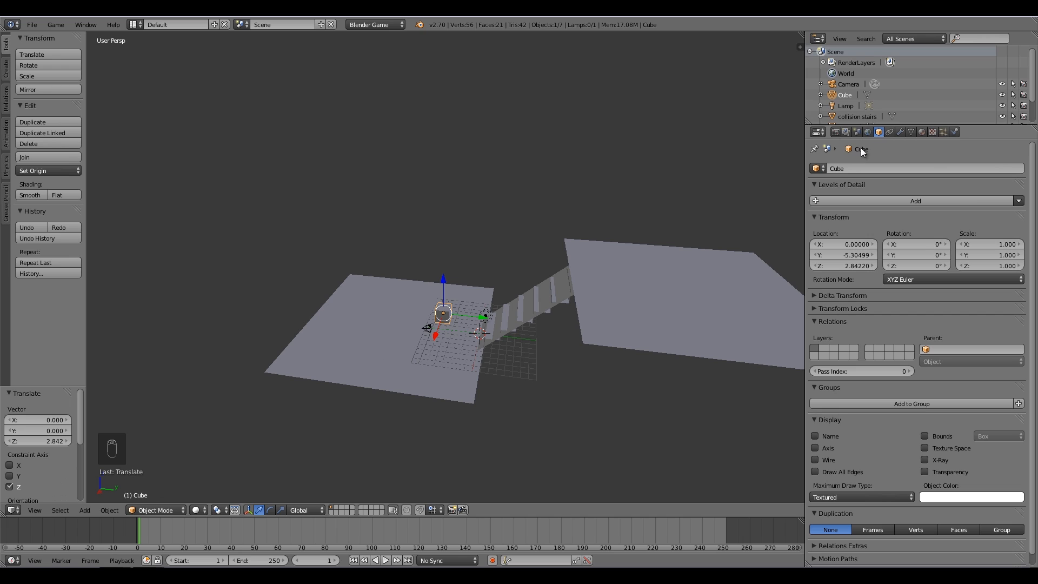
click(861, 169)
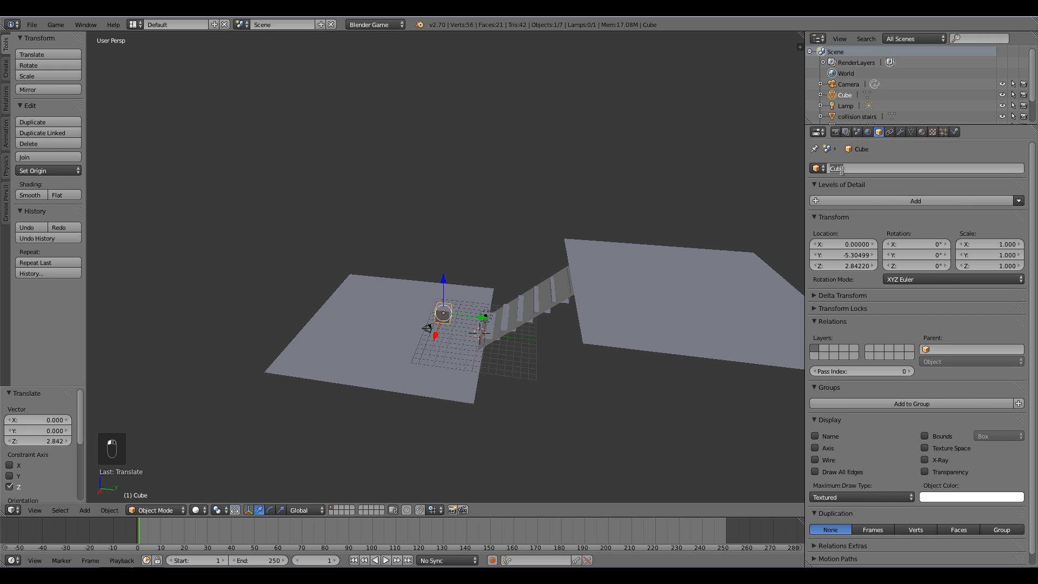
text(Player)
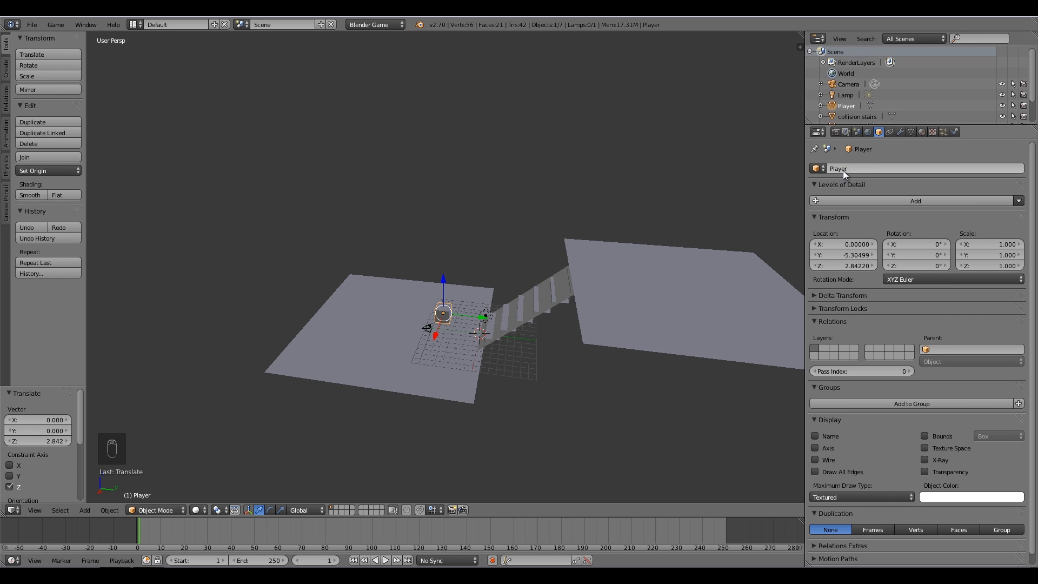
click(955, 132)
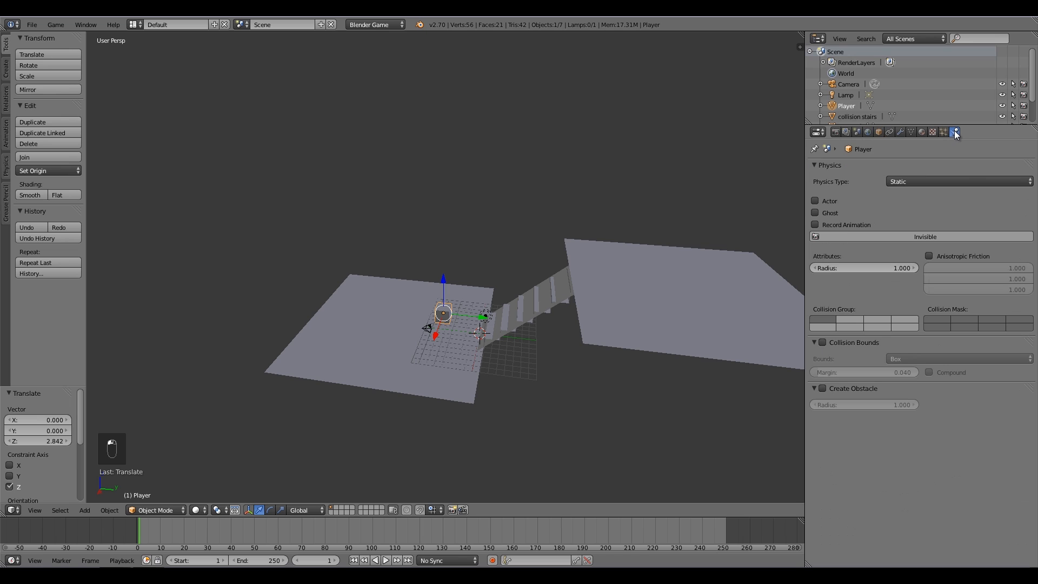
Set the Player cube's Physics Type to Character and enable Actor.
click(957, 182)
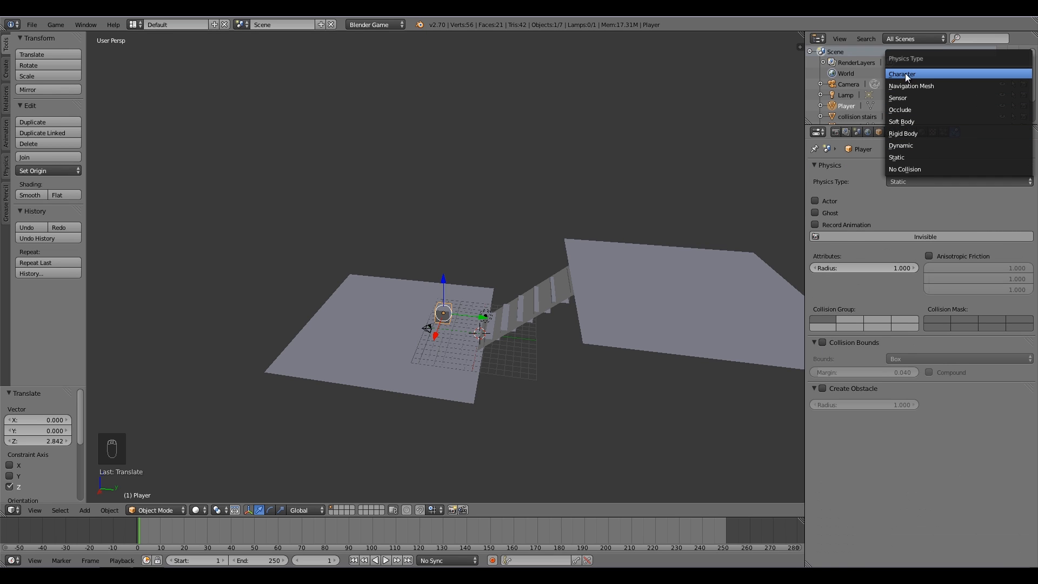
click(900, 144)
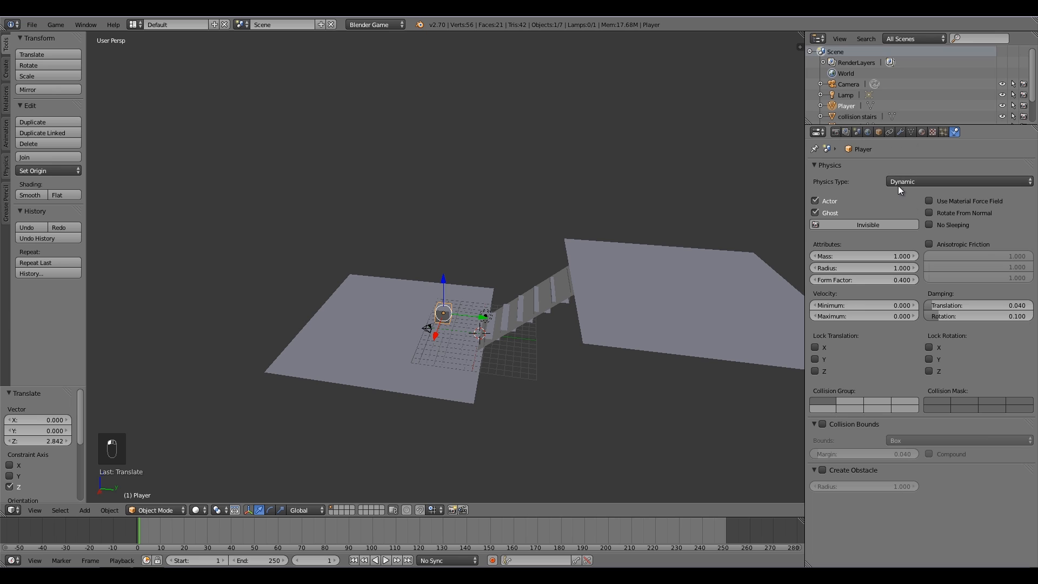
click(957, 181)
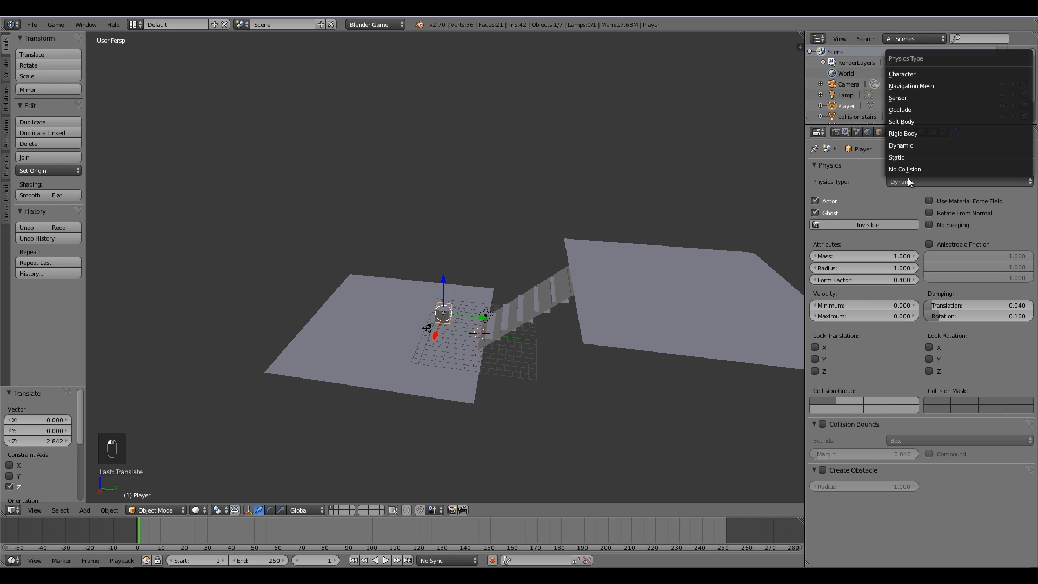
click(901, 74)
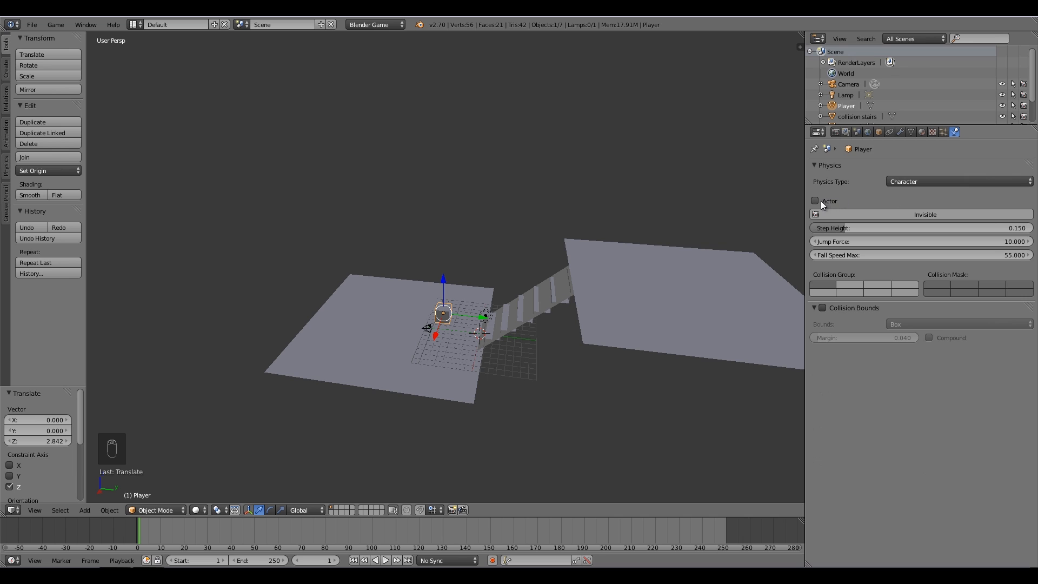
click(815, 200)
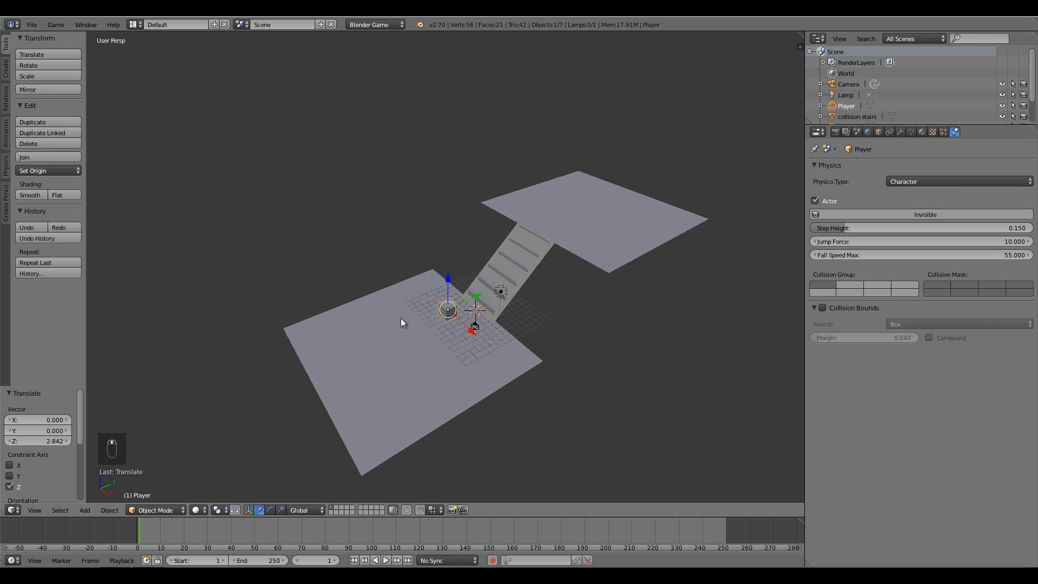
mouse_move(148, 52)
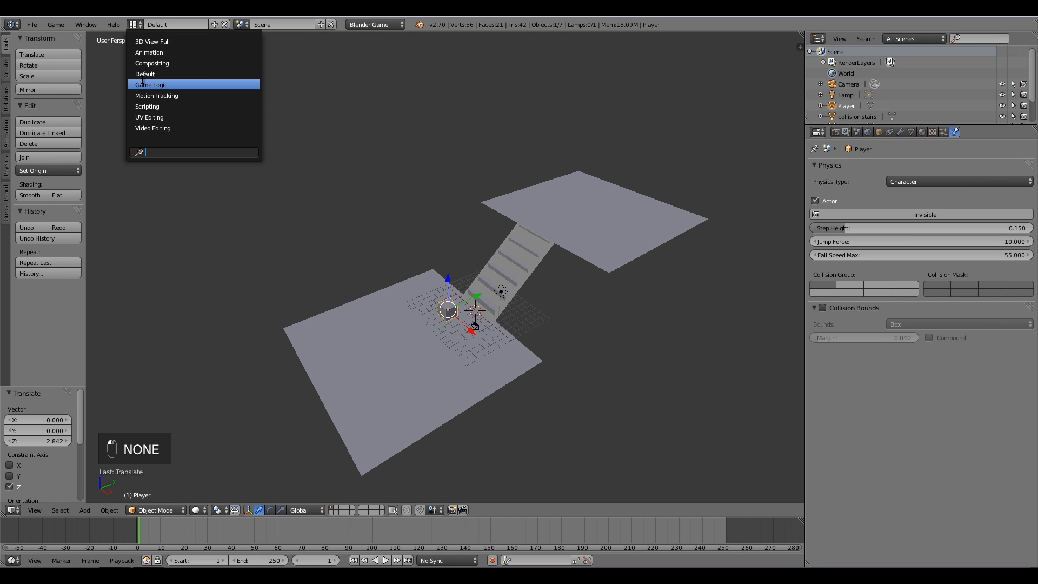
Switch the screen layout to Game Logic to show Player's logic bricks.
click(150, 84)
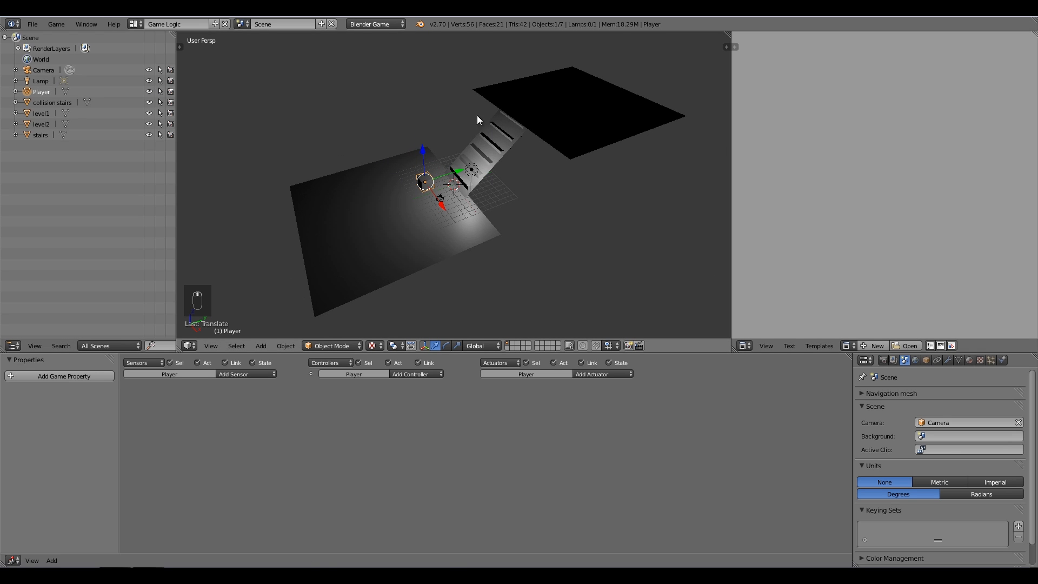
click(424, 345)
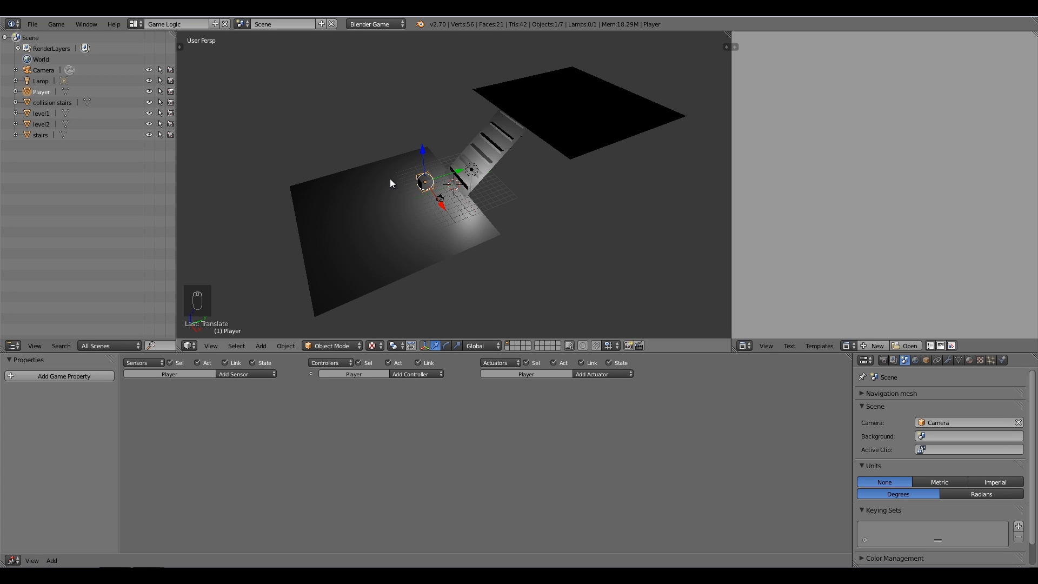
mouse_move(186, 385)
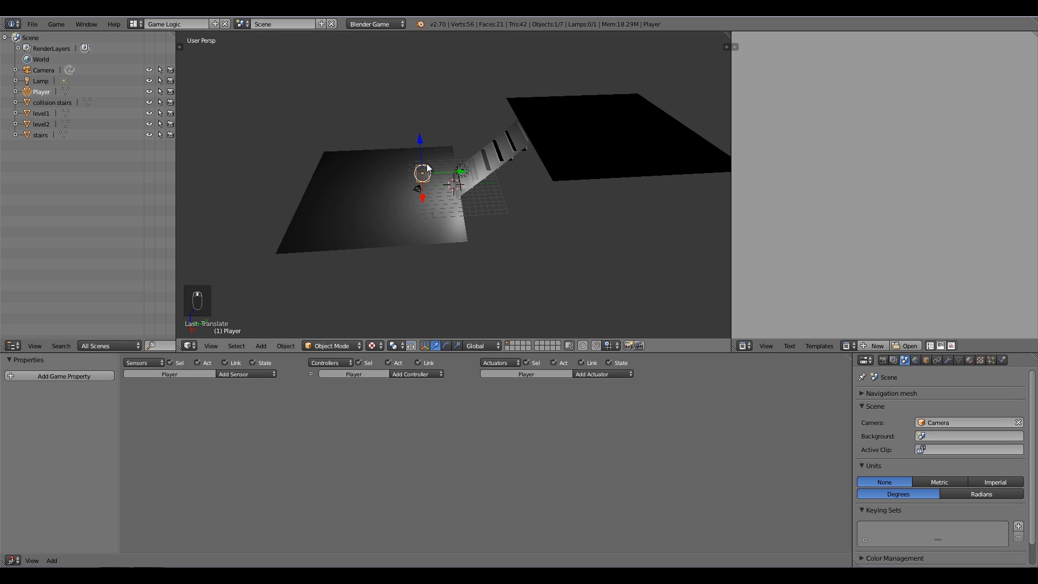
mouse_move(185, 383)
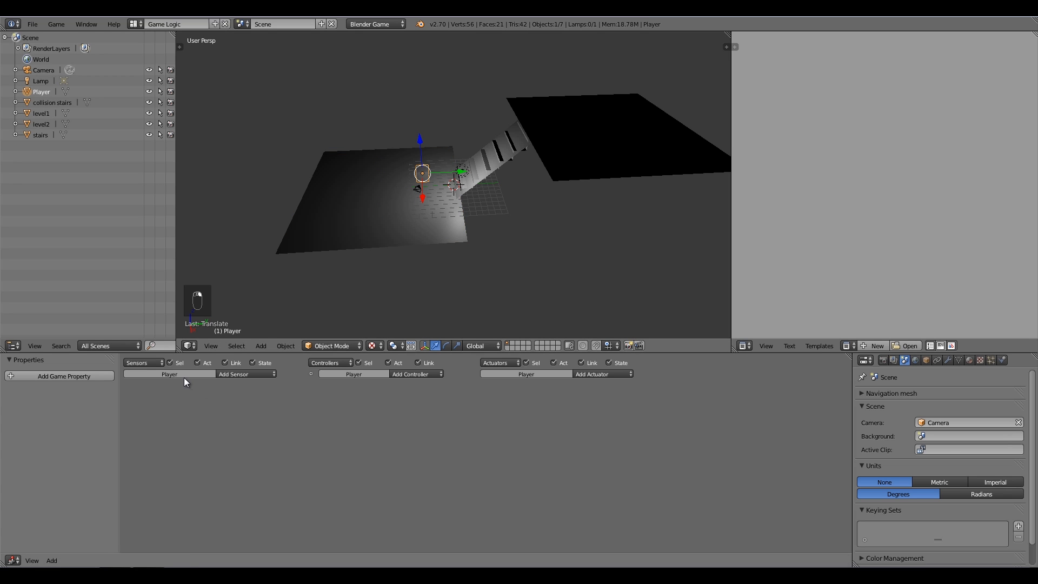
Give the Player a Keyboard sensor on W and add a Motion actuator.
click(244, 373)
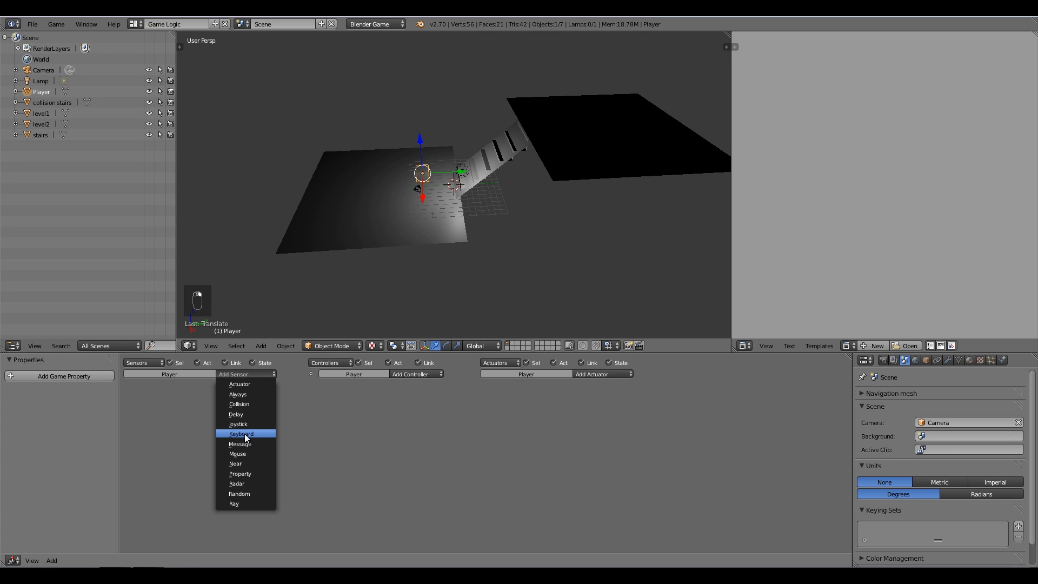
click(240, 434)
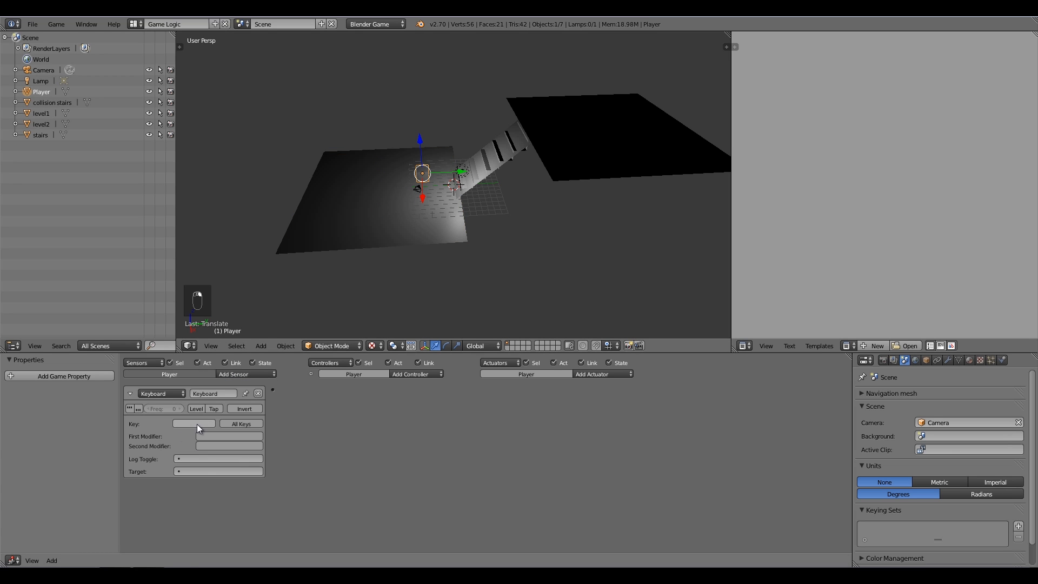
click(193, 424)
text(W)
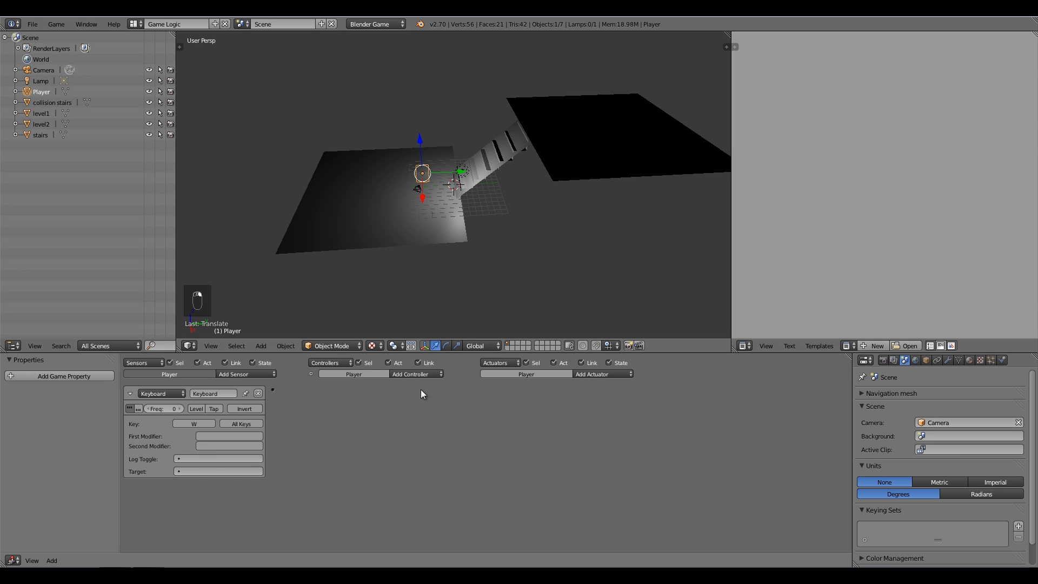
click(601, 374)
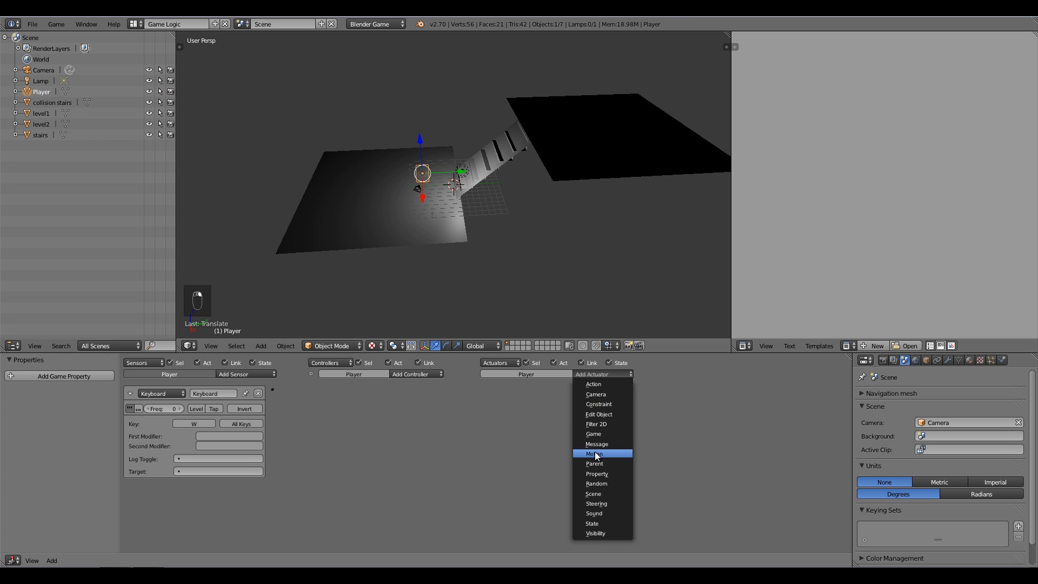
click(593, 453)
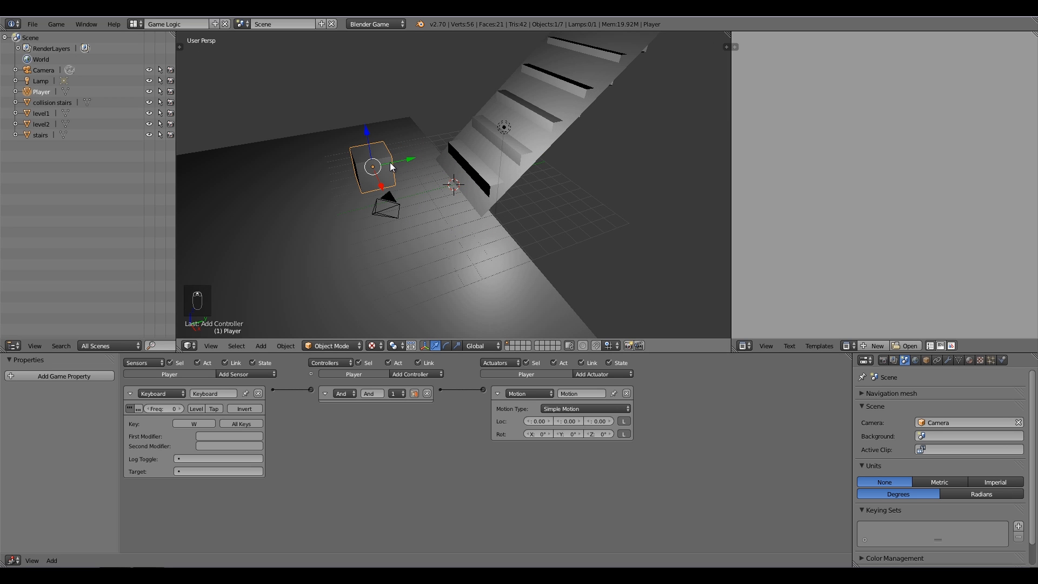
mouse_move(421, 161)
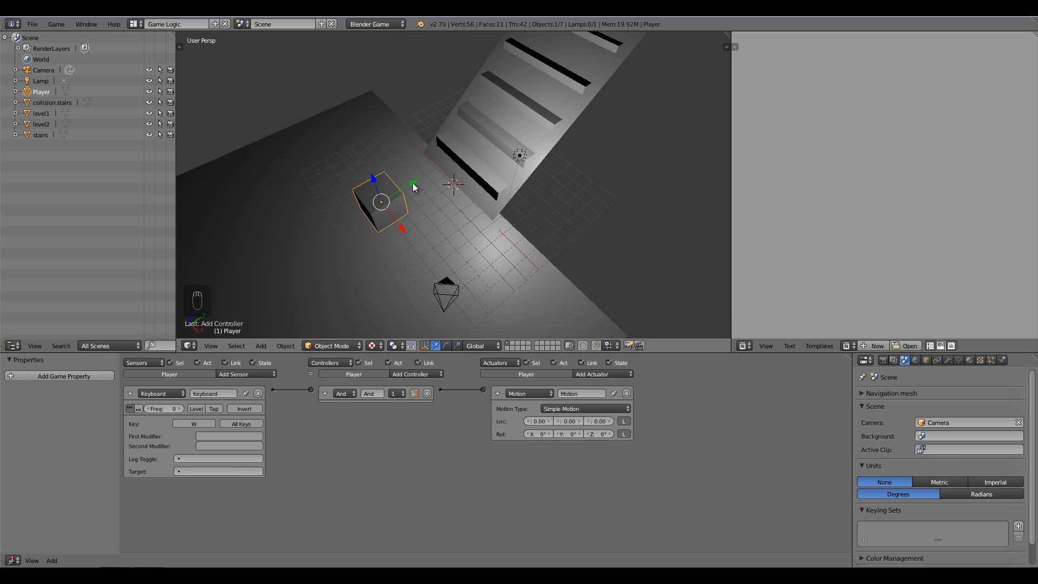
mouse_move(207, 331)
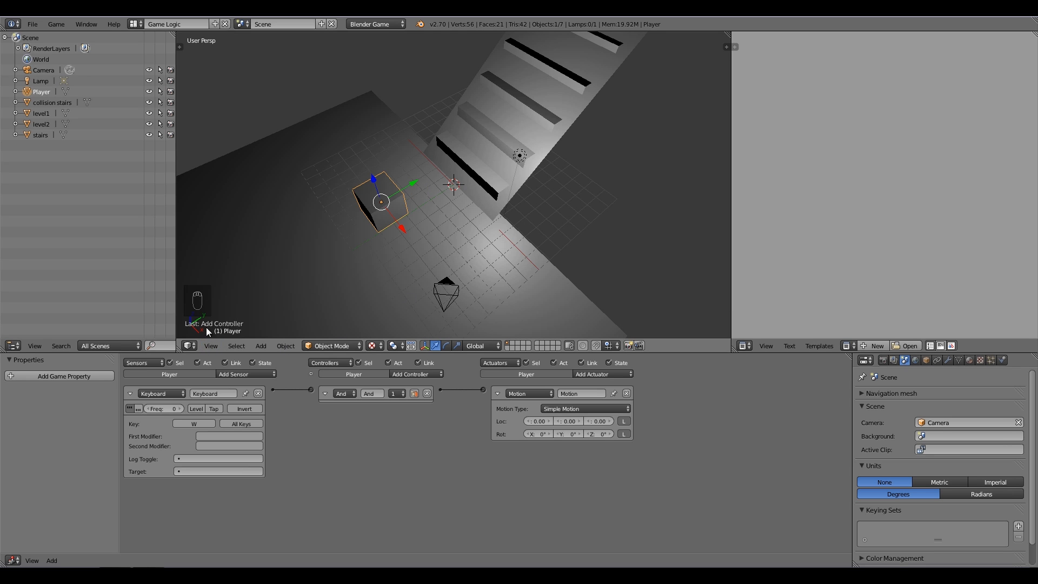
mouse_move(192, 319)
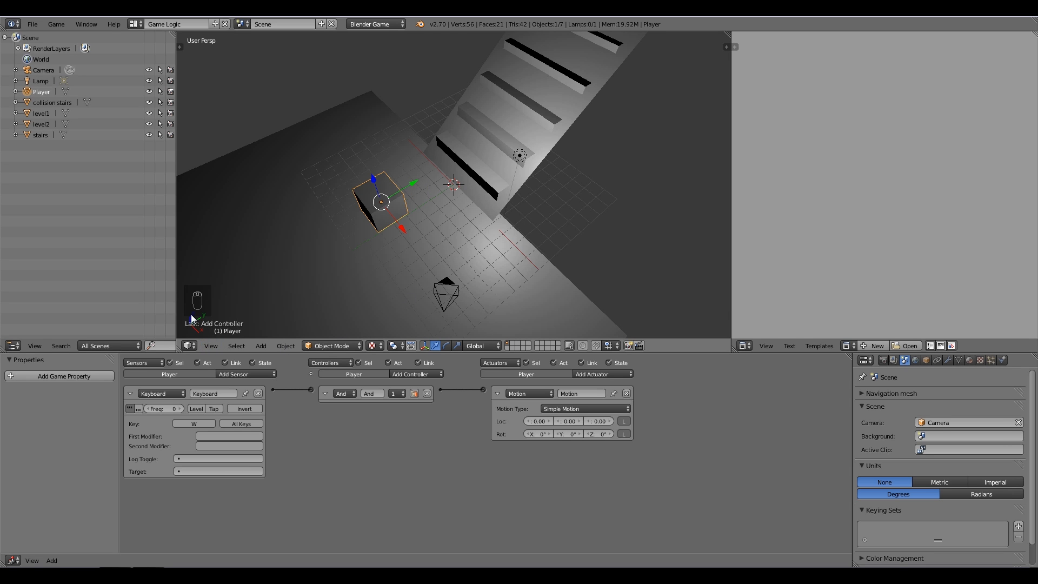
mouse_move(368, 204)
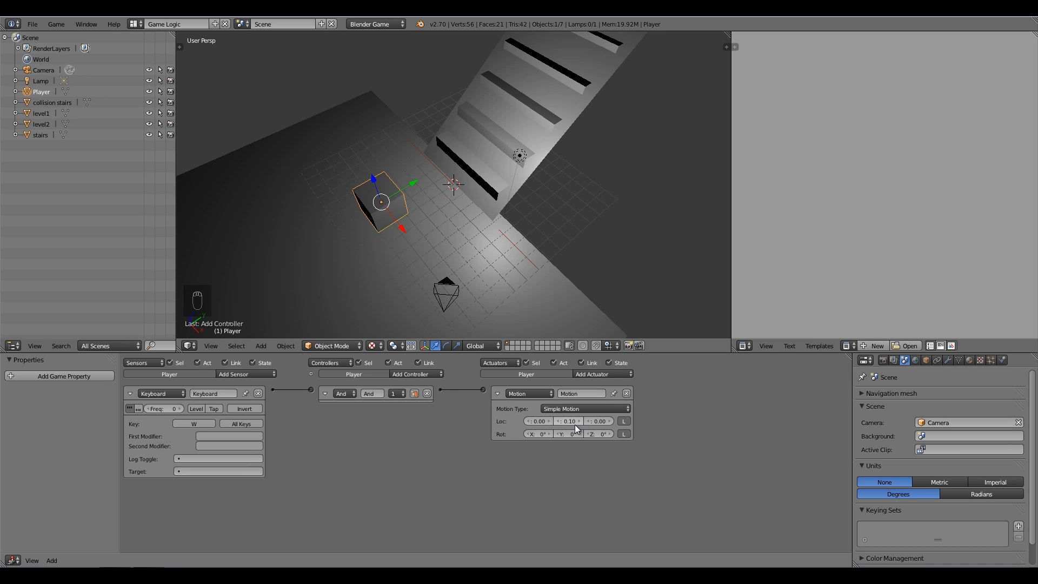
mouse_move(451, 438)
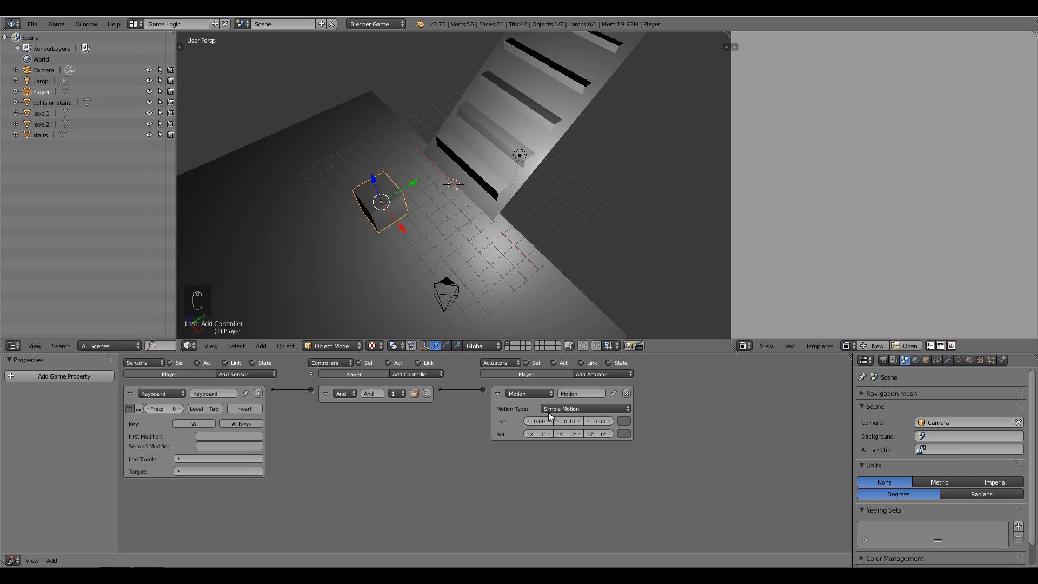
Change the Motion actuator to Character Motion and set its Loc Y to 0.10.
click(584, 409)
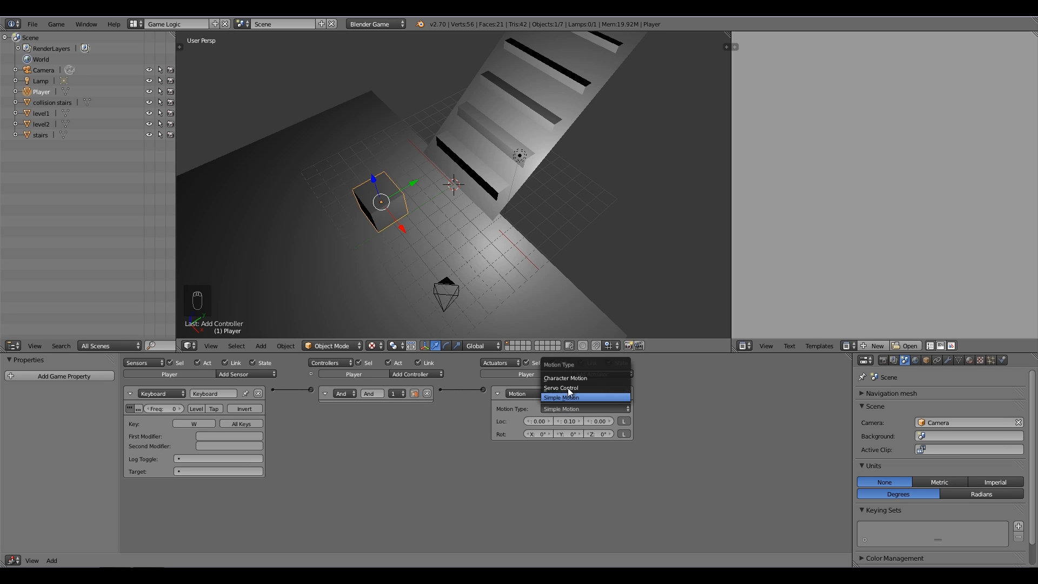
click(566, 378)
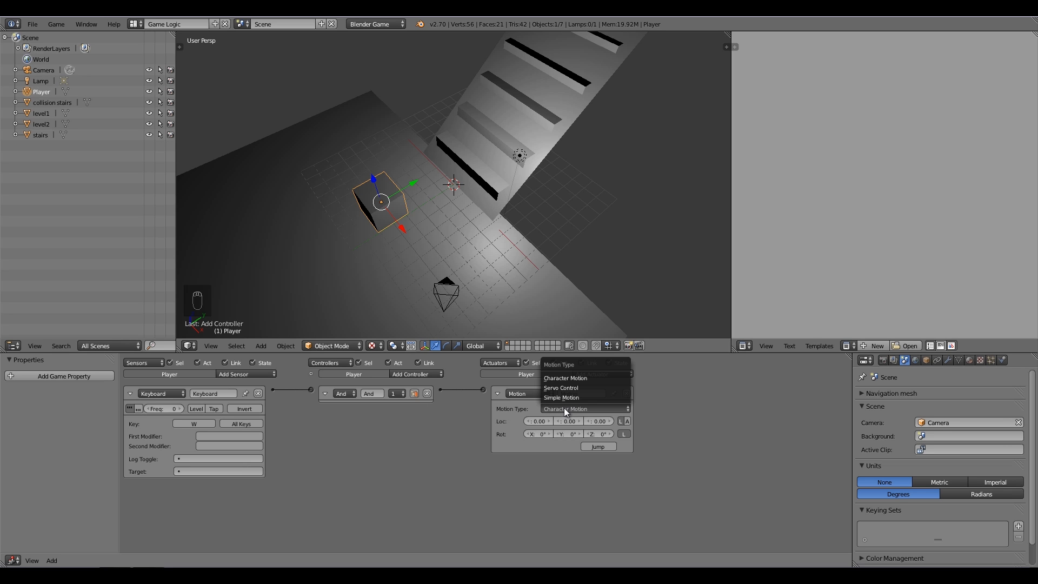
click(561, 397)
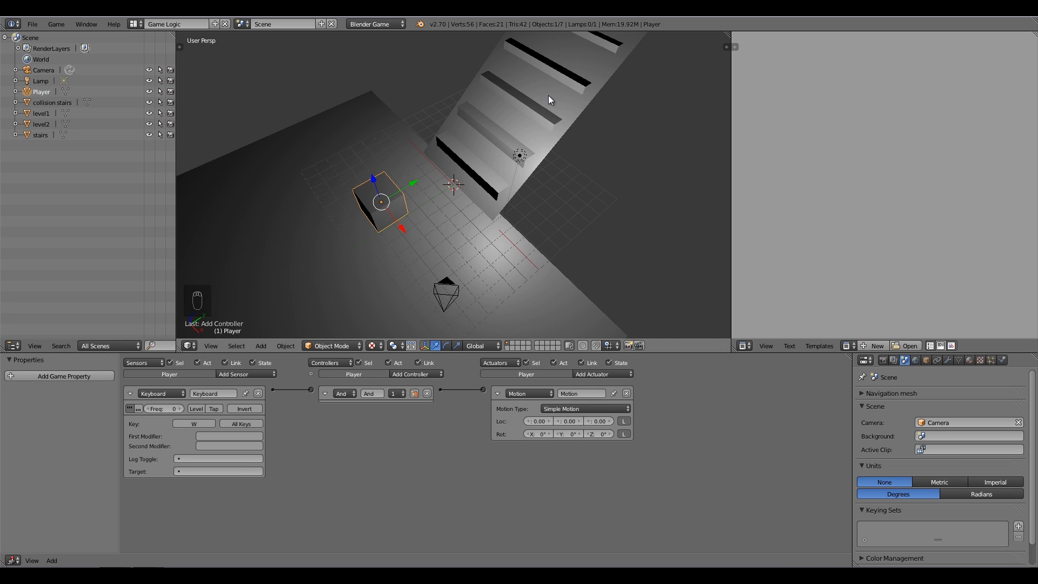
click(583, 409)
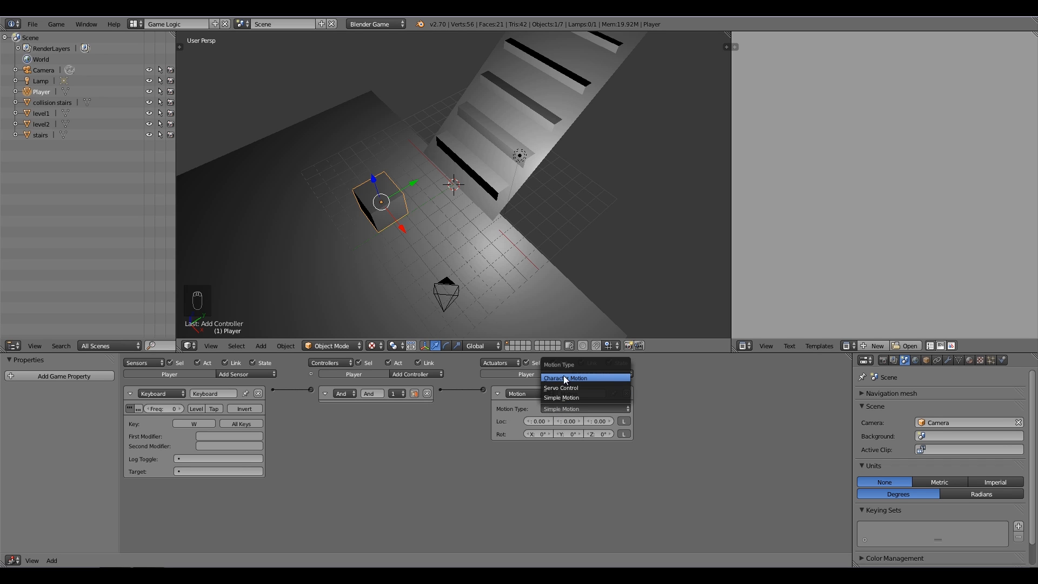
click(568, 378)
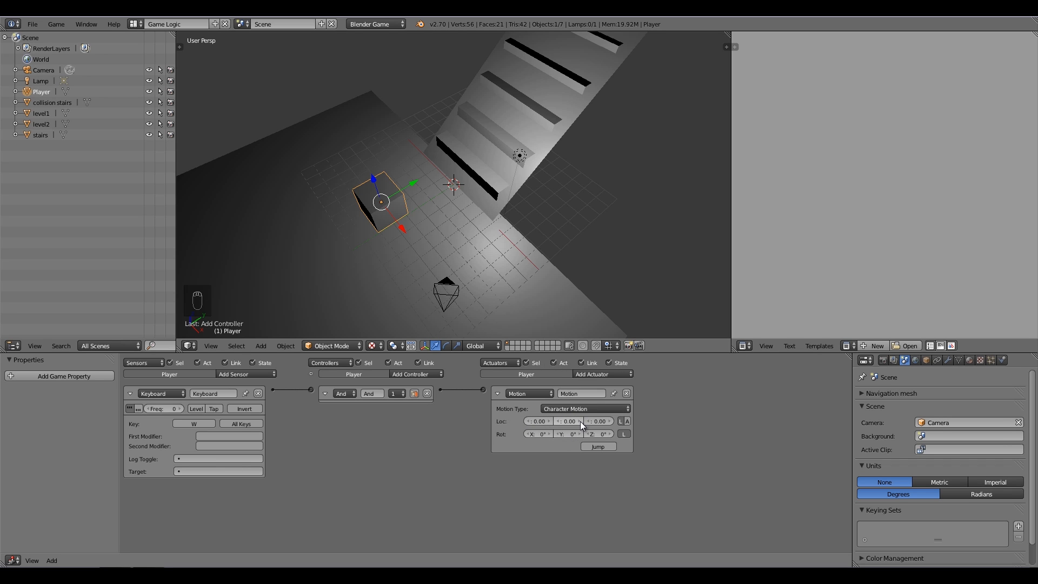
click(568, 421)
text(0.1)
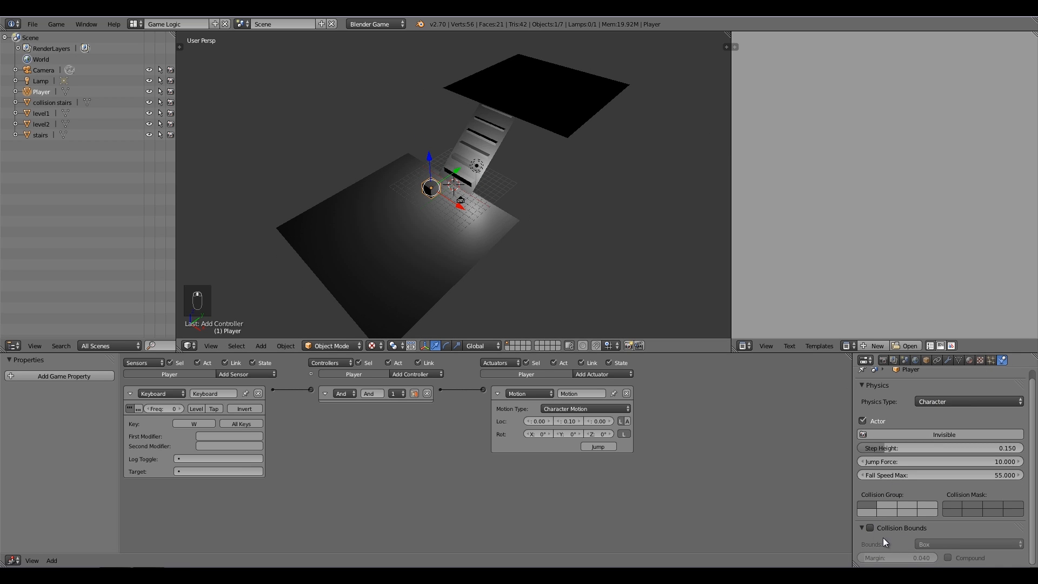
click(868, 527)
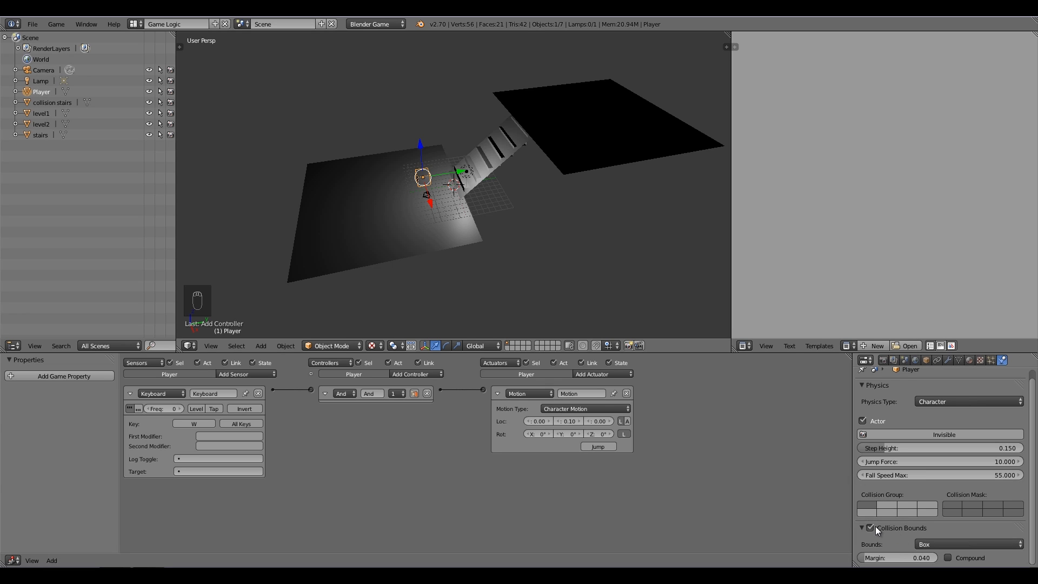
click(869, 527)
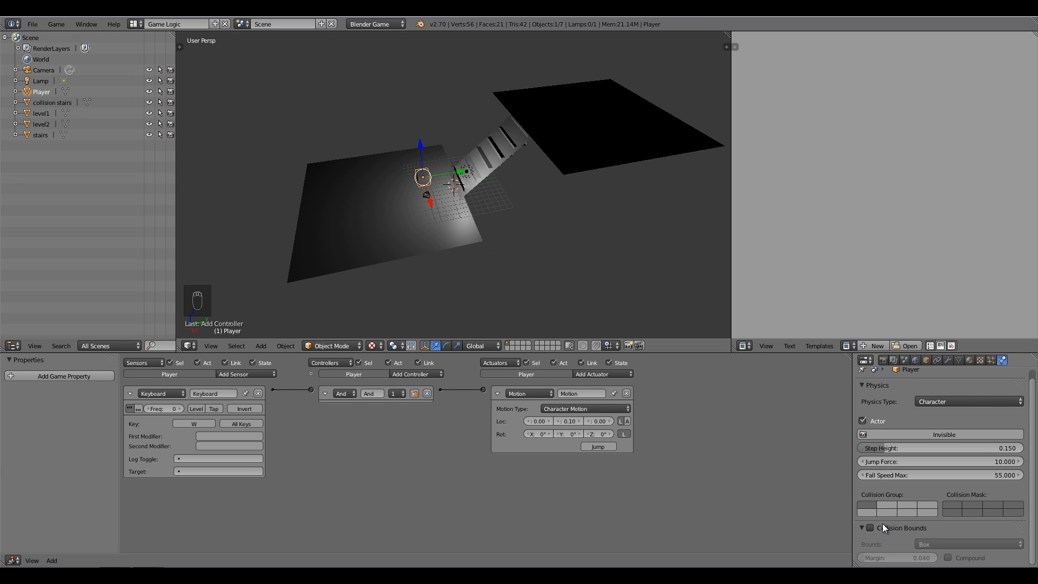
click(870, 527)
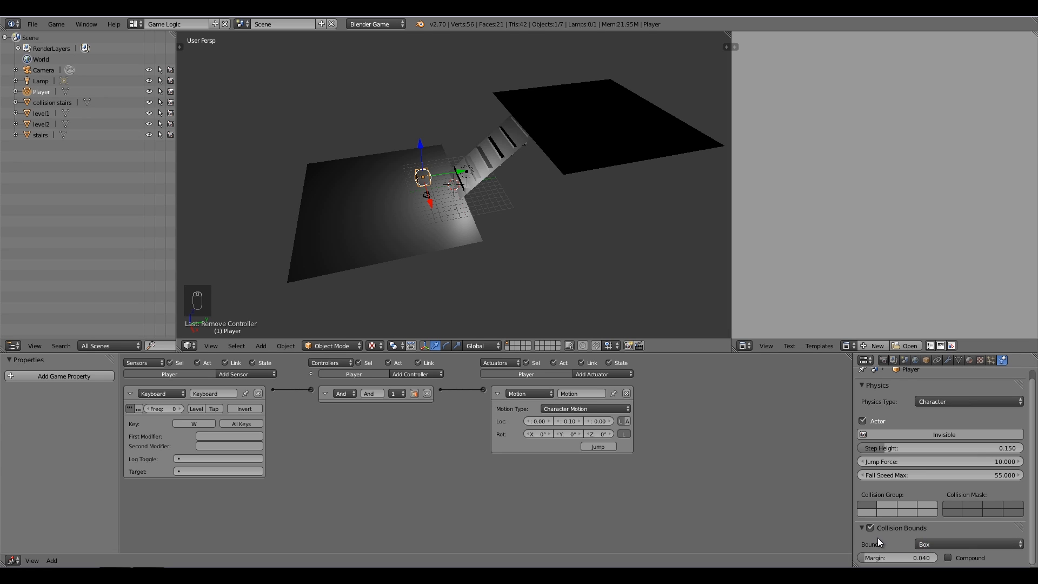
mouse_move(877, 541)
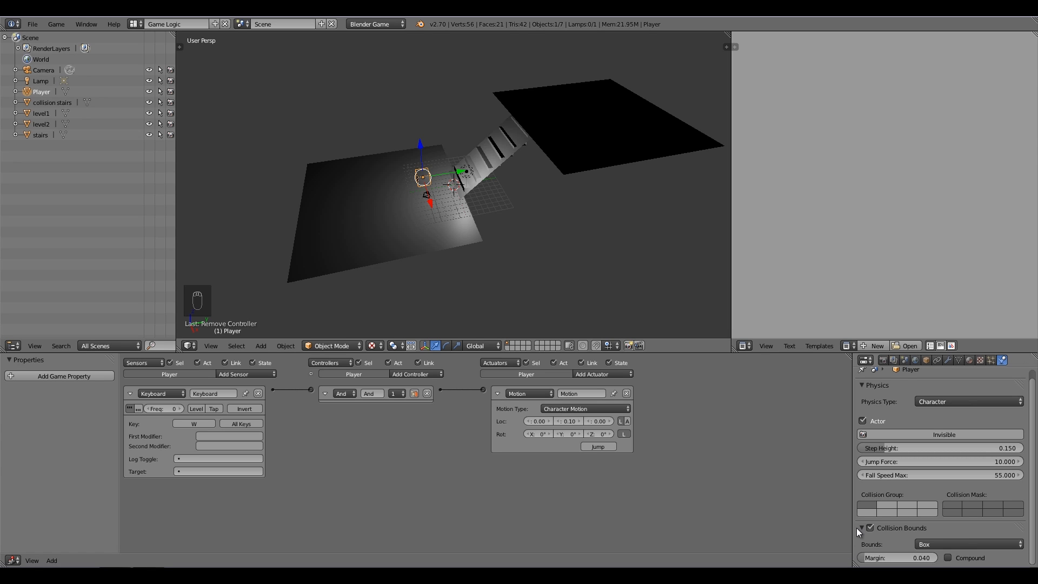
click(869, 527)
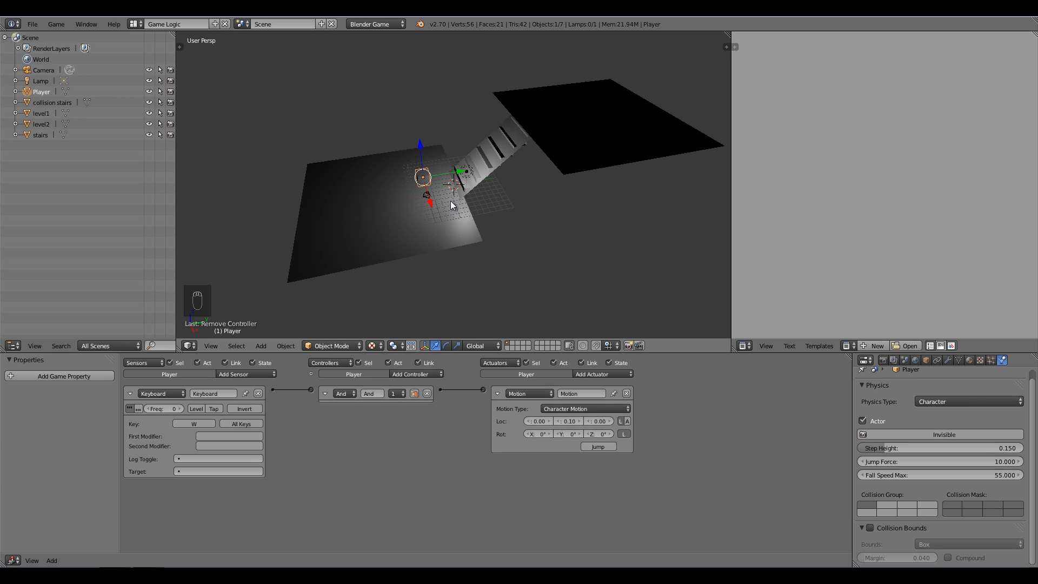
mouse_move(505, 199)
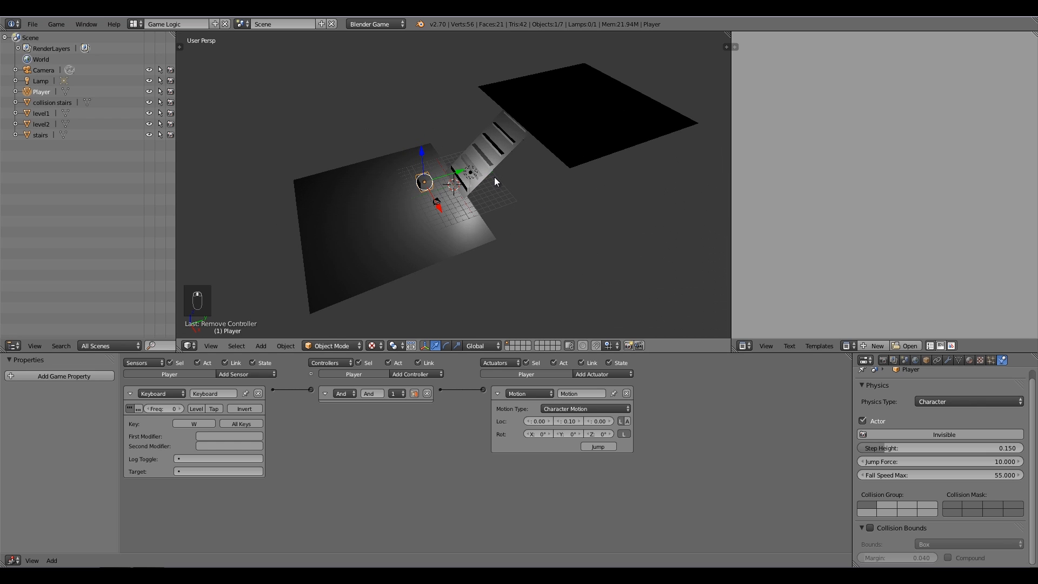
Select the collision stairs ramp and enable Actor on its Static physics.
click(52, 103)
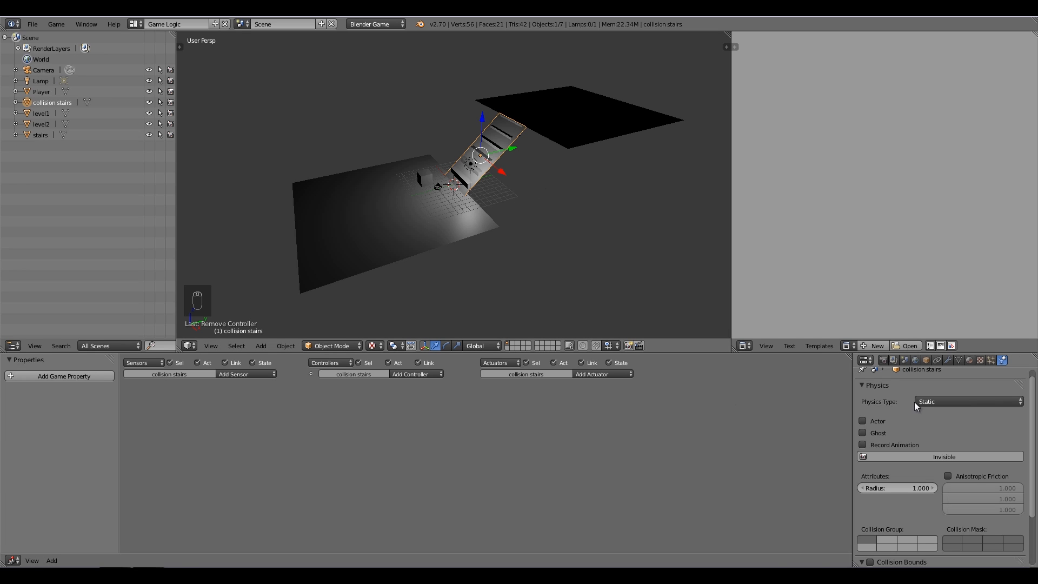
mouse_move(864, 421)
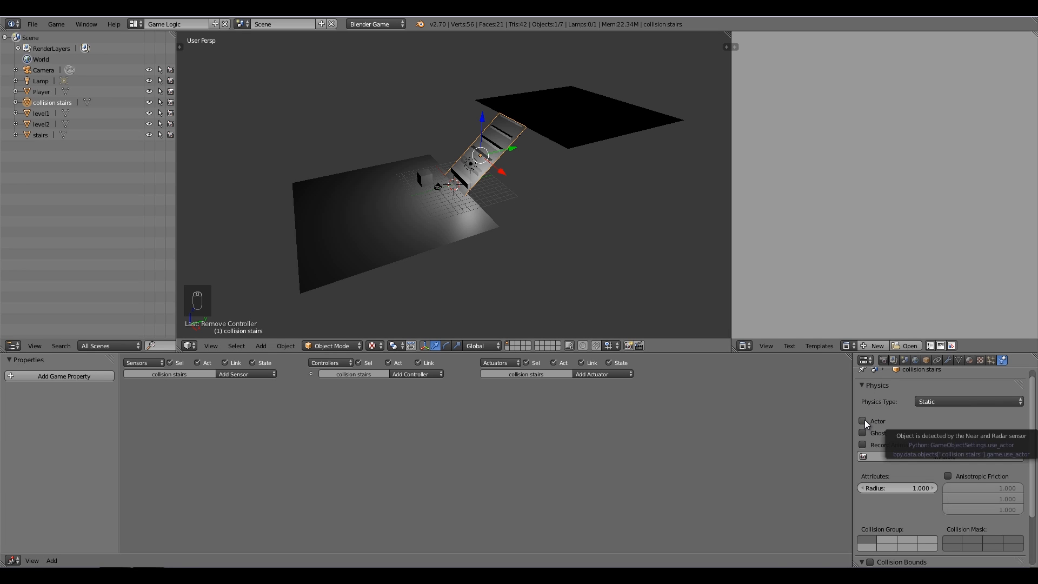
click(863, 421)
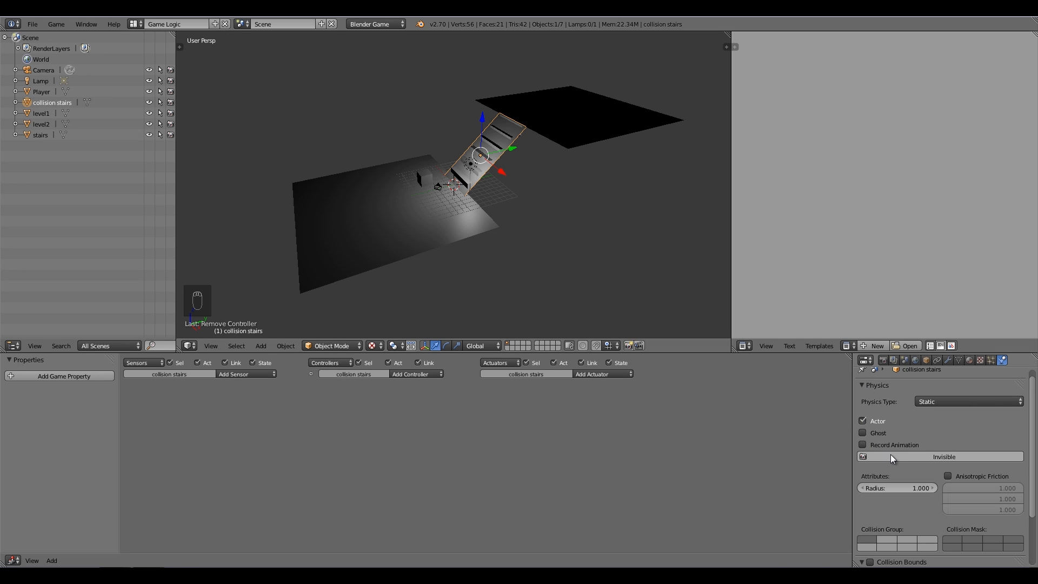